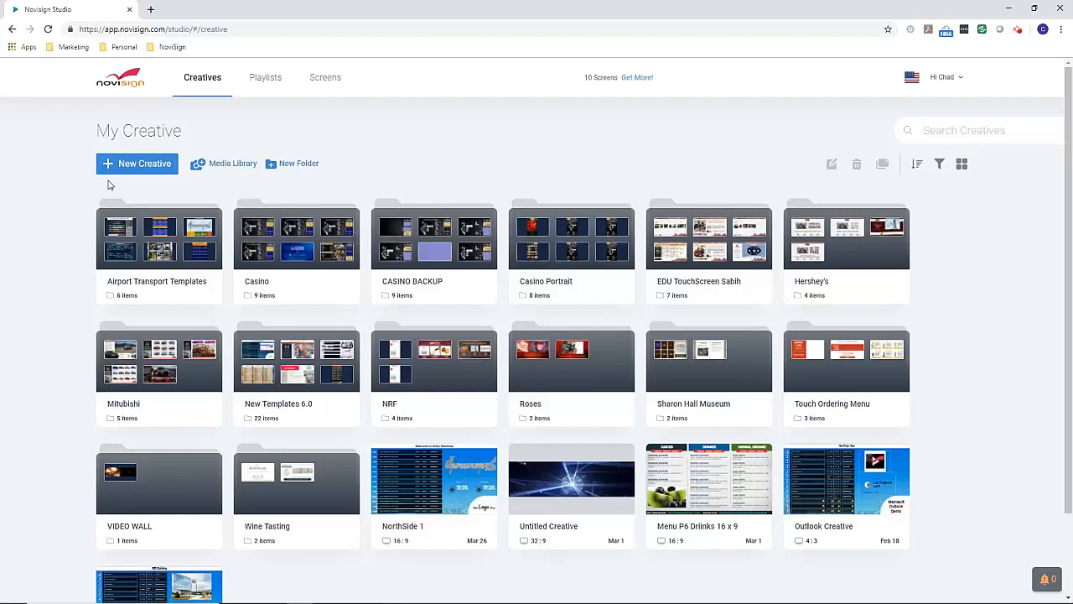
pyautogui.moveTo(118, 185)
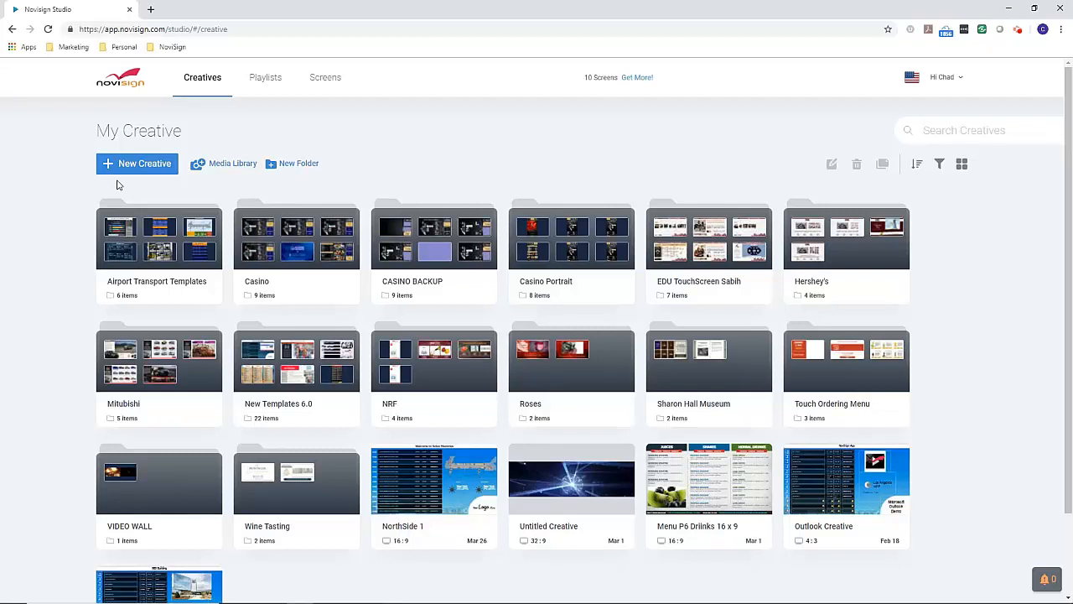
# Step: Start a New Creative, filter templates to Wide screen 9:16, then back to Wide screen 16:9
pyautogui.click(138, 164)
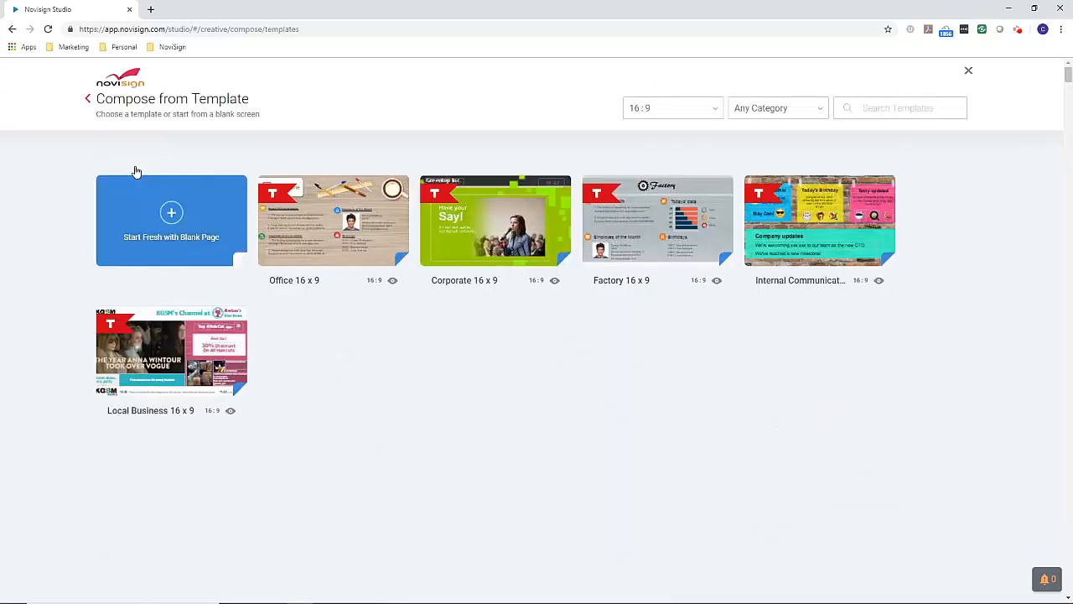
pyautogui.scroll(-3)
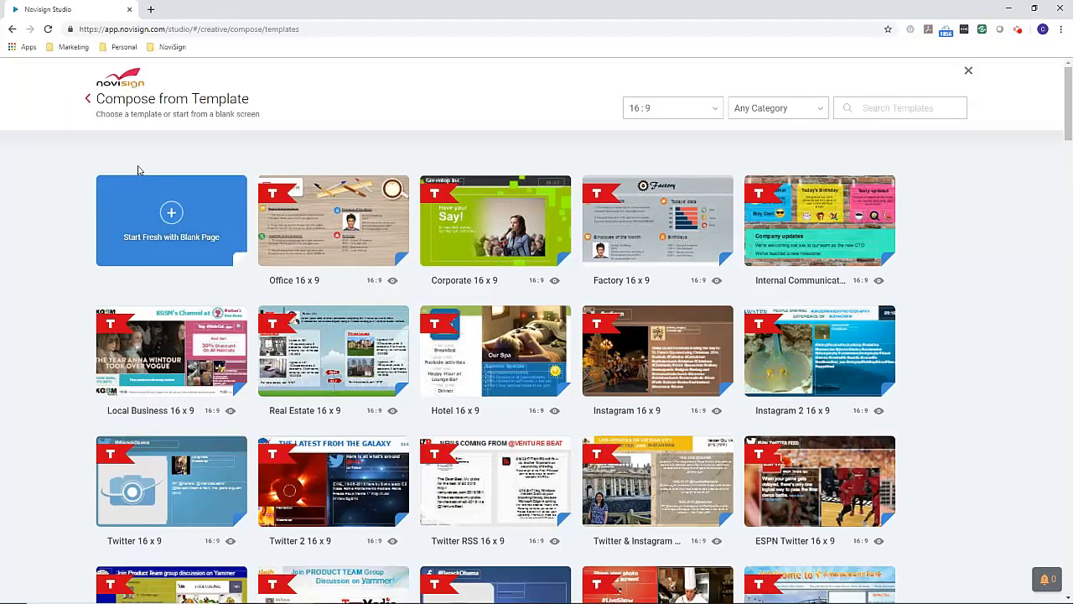
pyautogui.moveTo(332, 220)
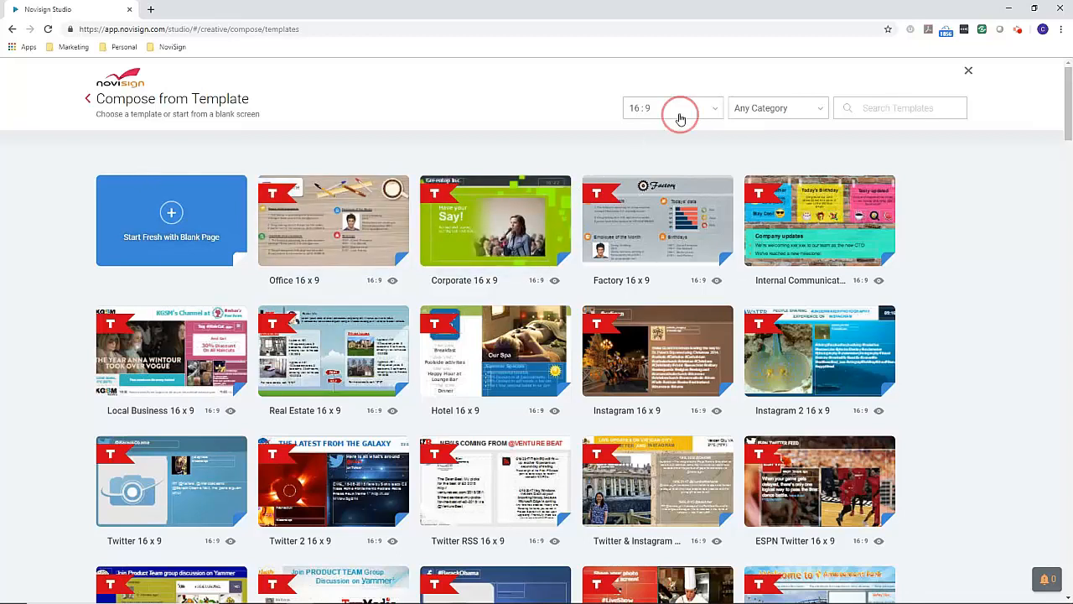
pyautogui.click(673, 107)
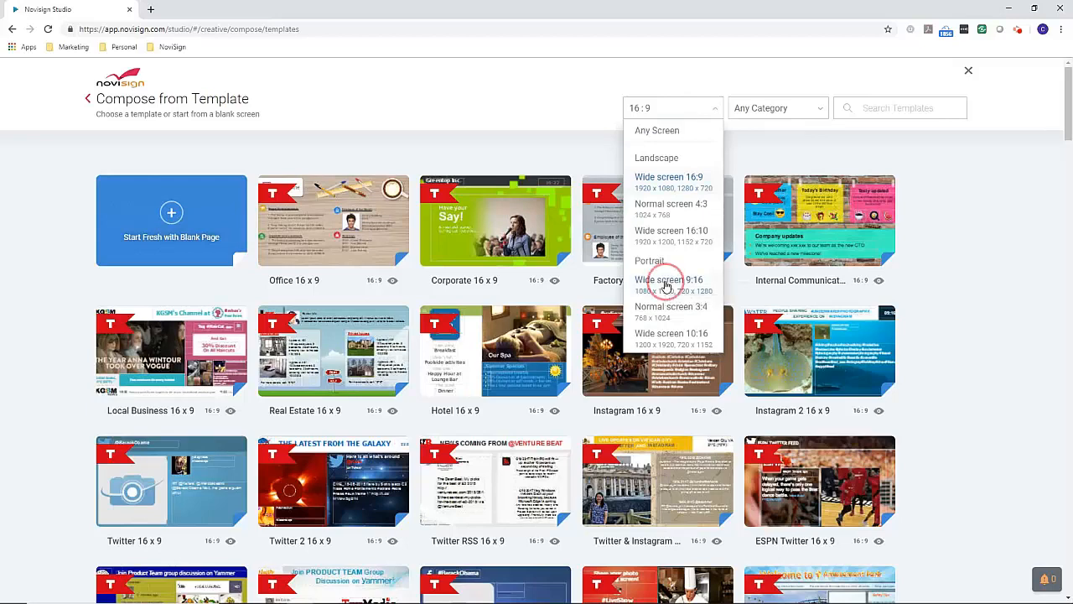
pyautogui.click(671, 278)
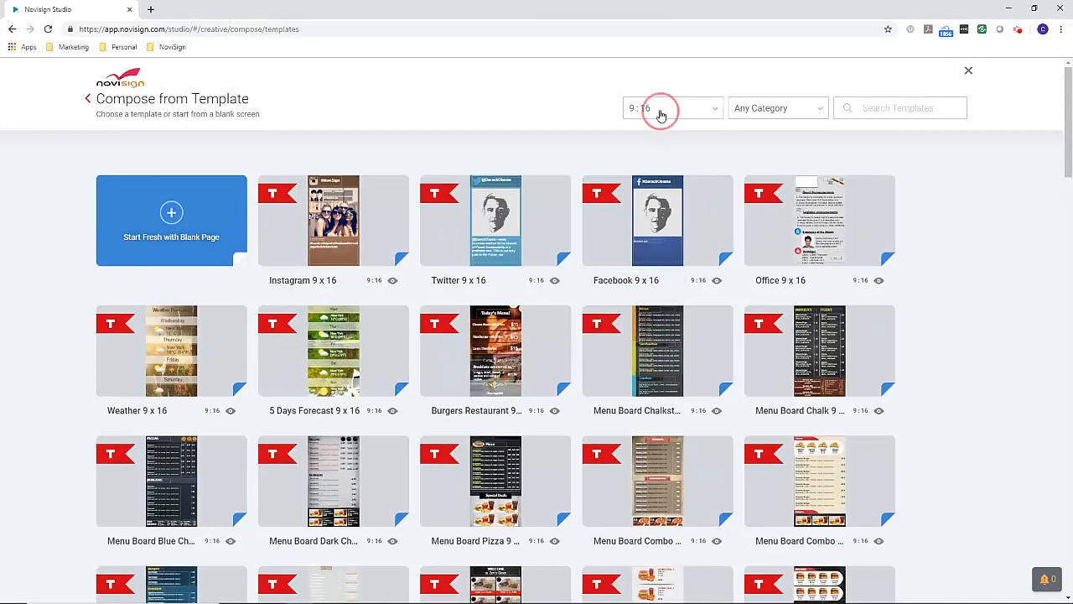
pyautogui.click(671, 107)
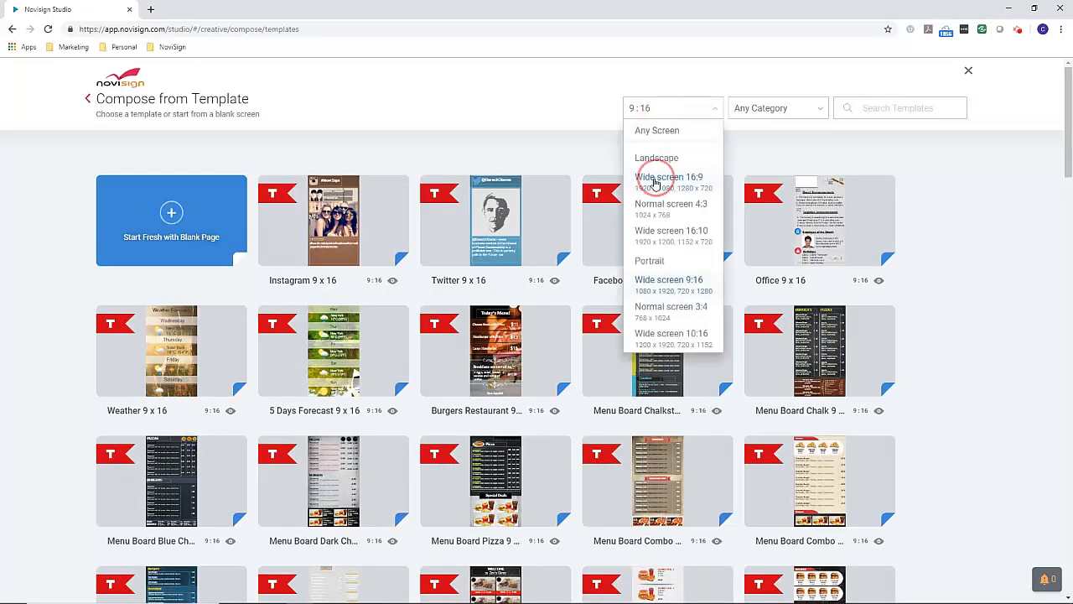
pyautogui.click(669, 177)
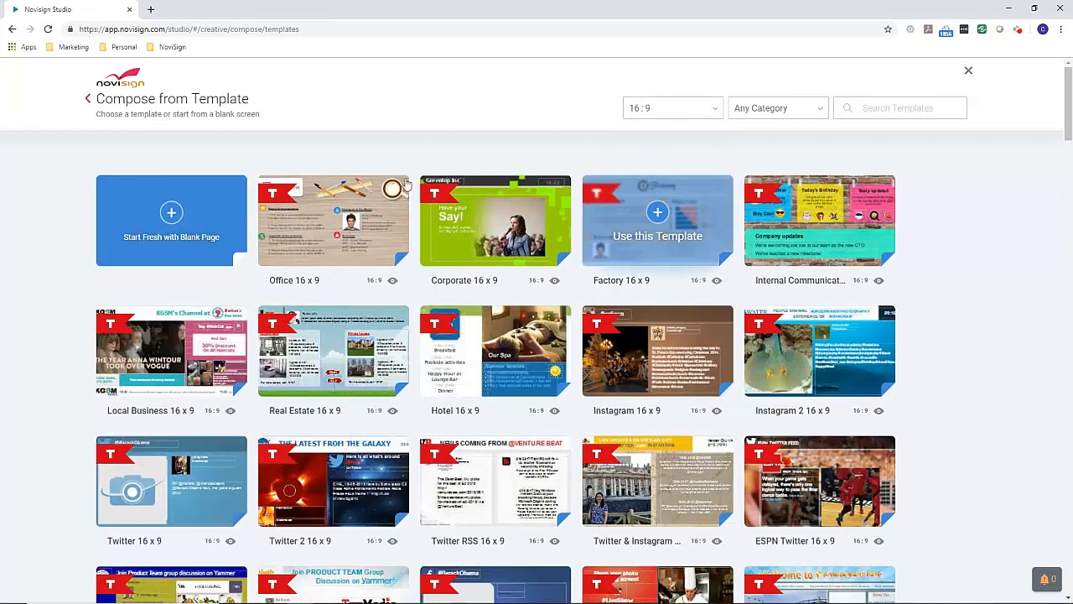
pyautogui.moveTo(154, 198)
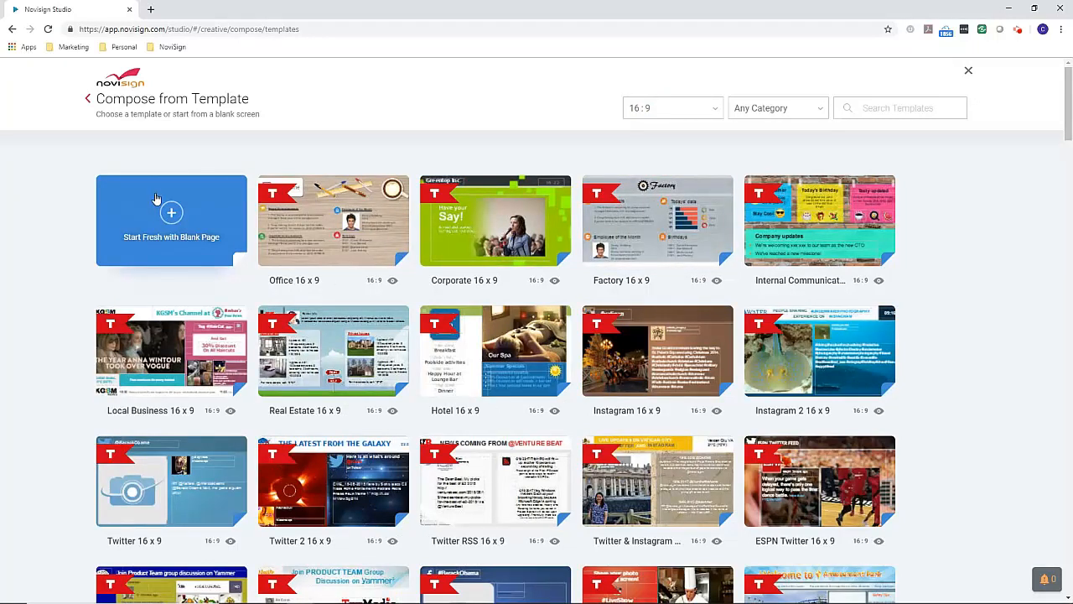
pyautogui.moveTo(155, 209)
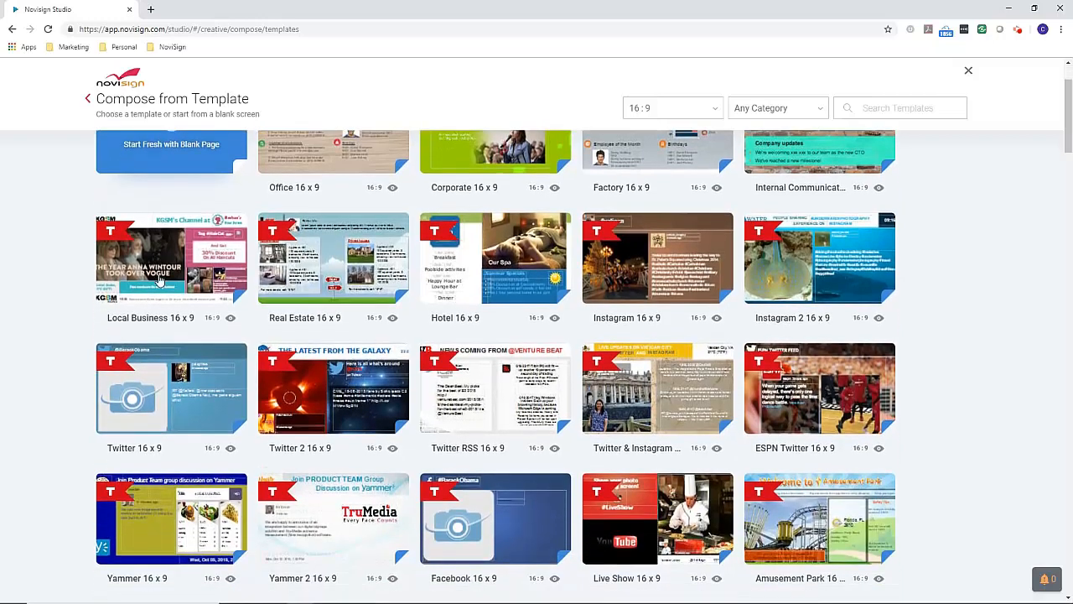
pyautogui.scroll(-3)
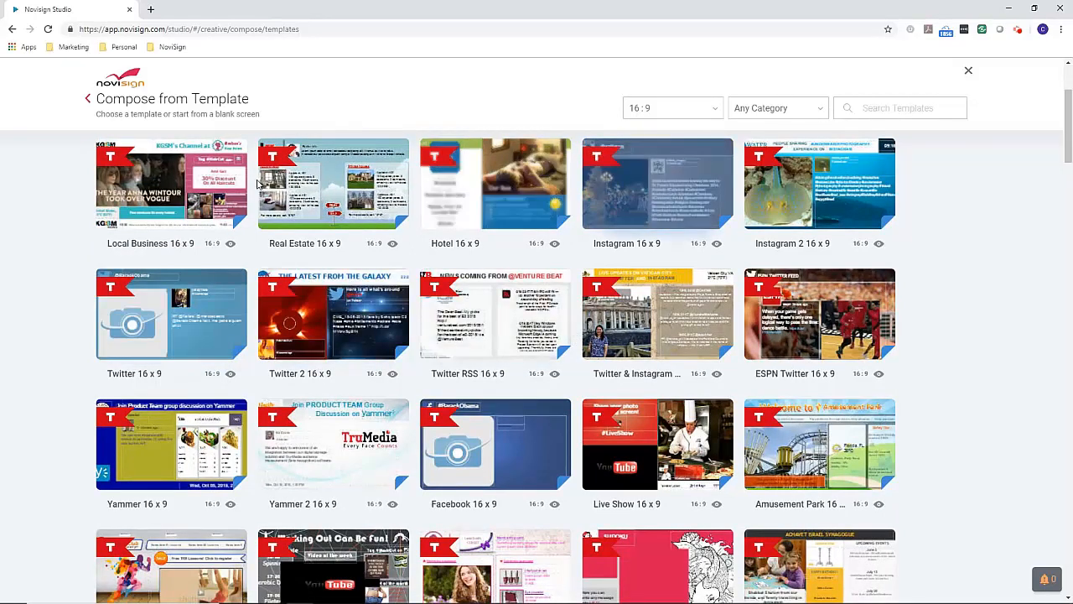
pyautogui.moveTo(332, 183)
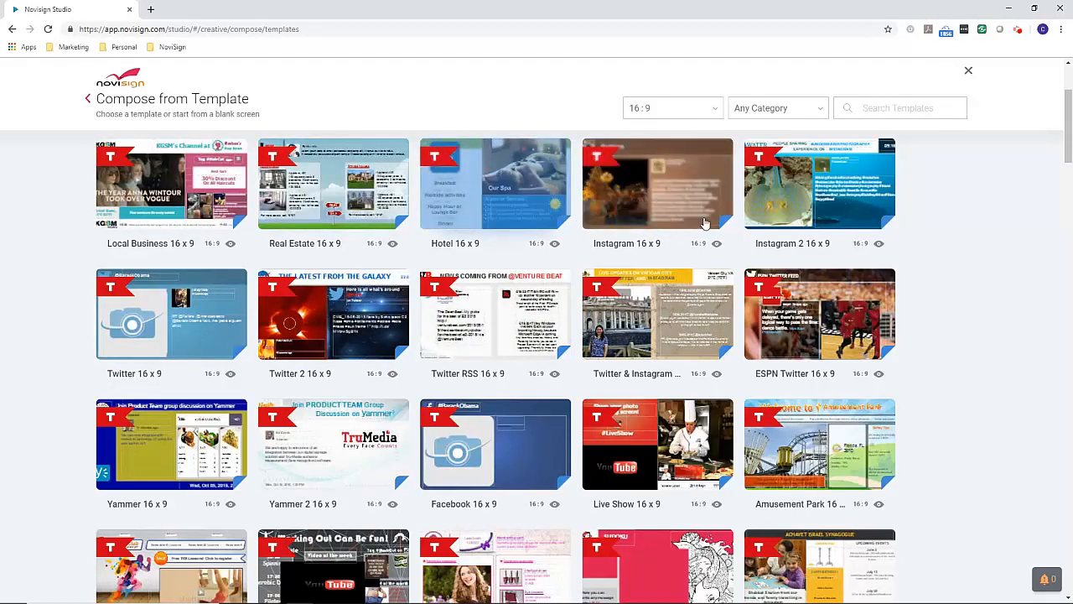
pyautogui.moveTo(657, 183)
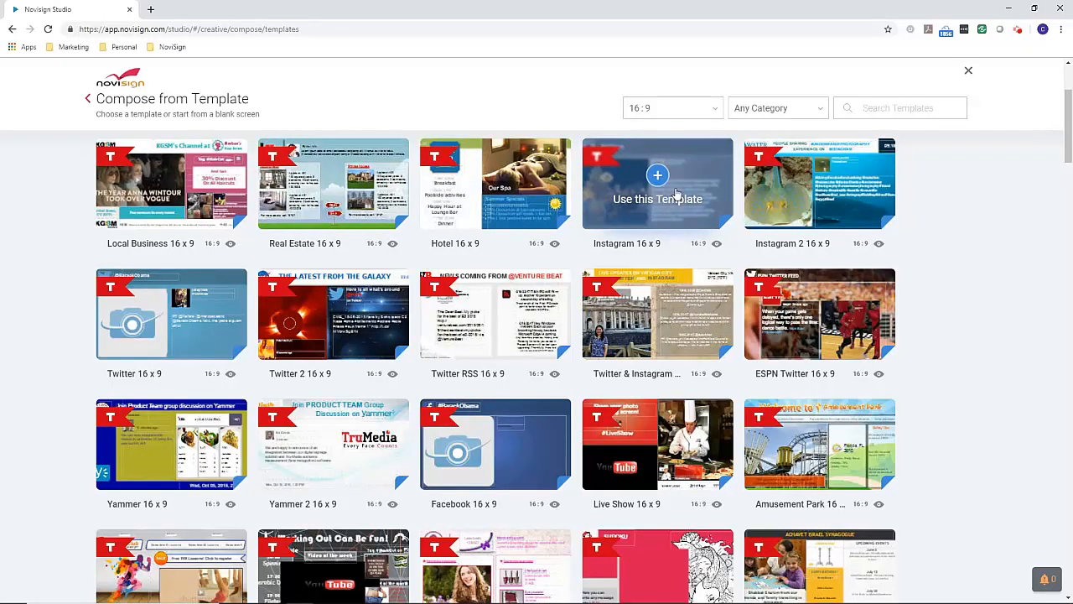
pyautogui.moveTo(819, 315)
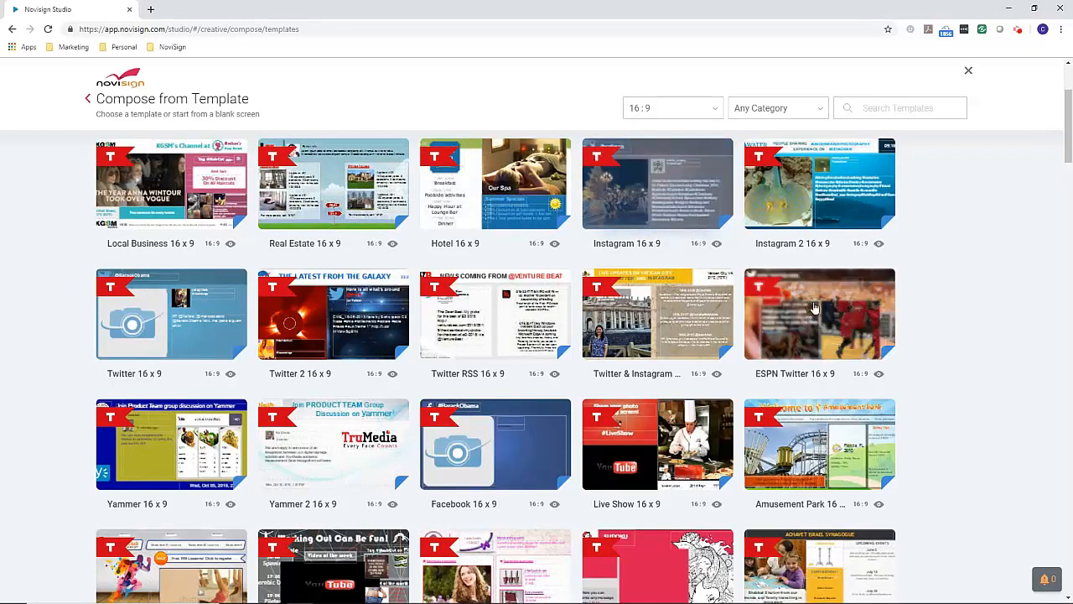
pyautogui.moveTo(657, 316)
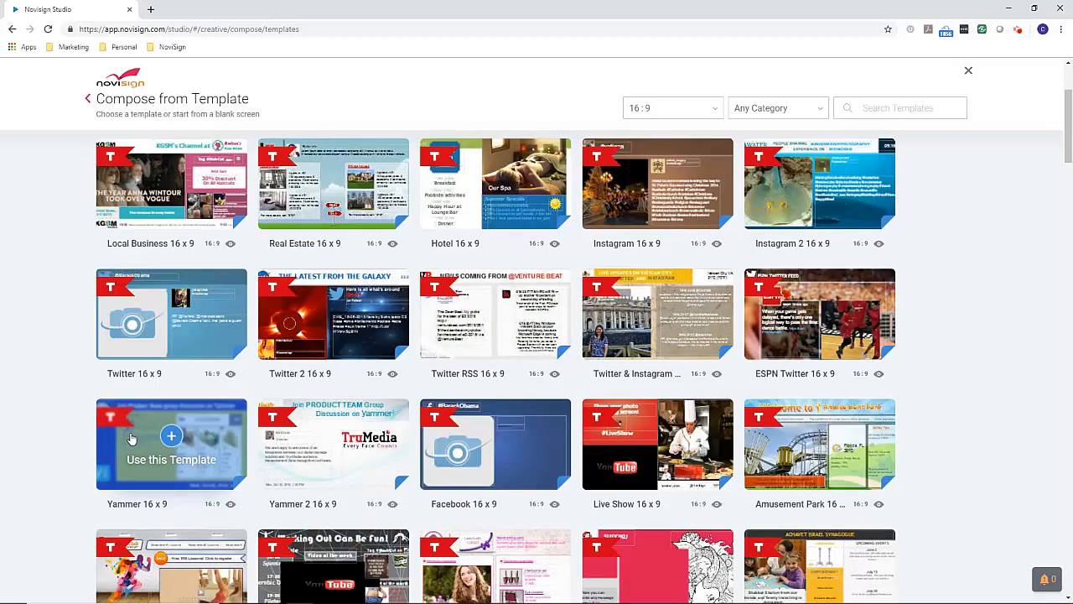
pyautogui.scroll(-3)
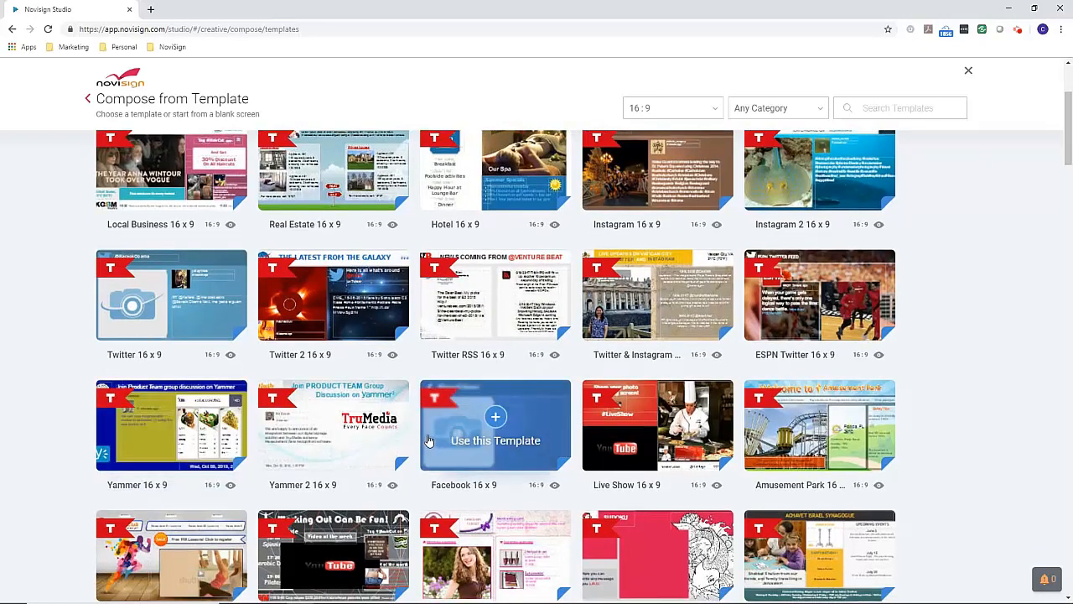
pyautogui.scroll(-3)
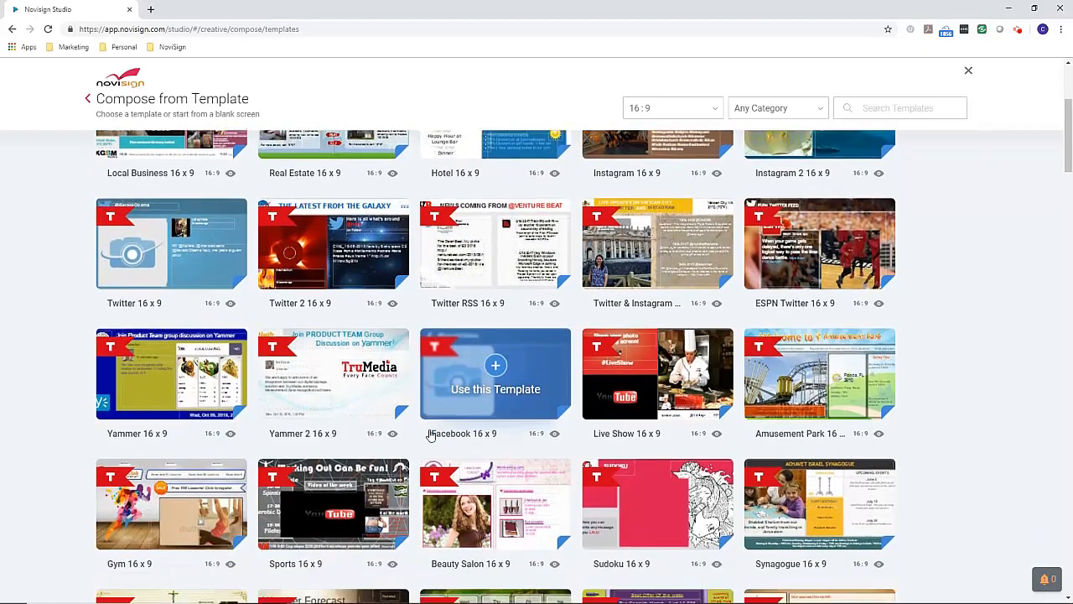
pyautogui.scroll(-3)
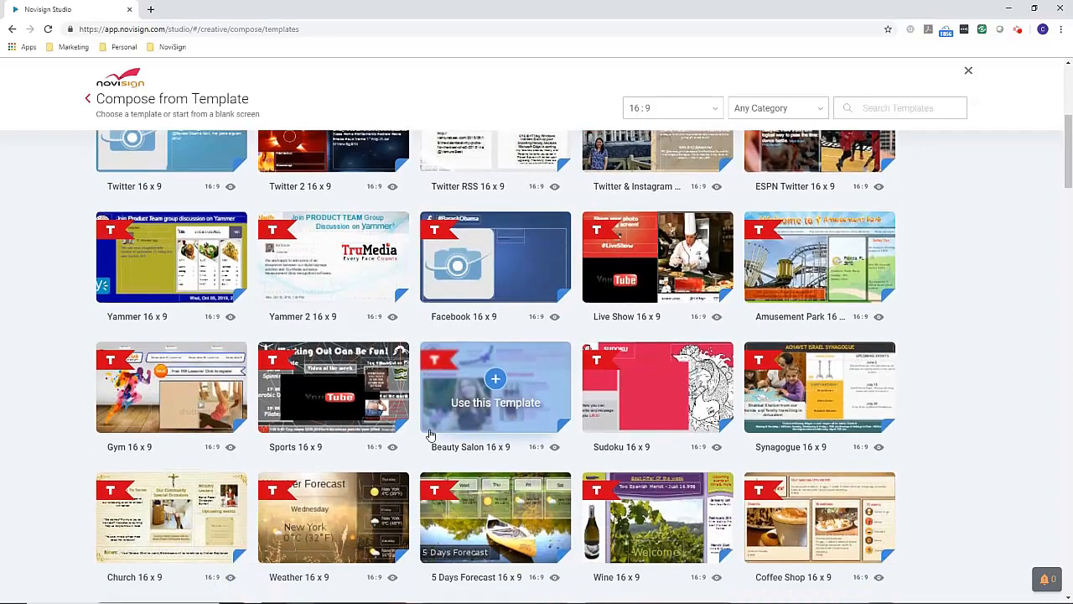
pyautogui.scroll(-3)
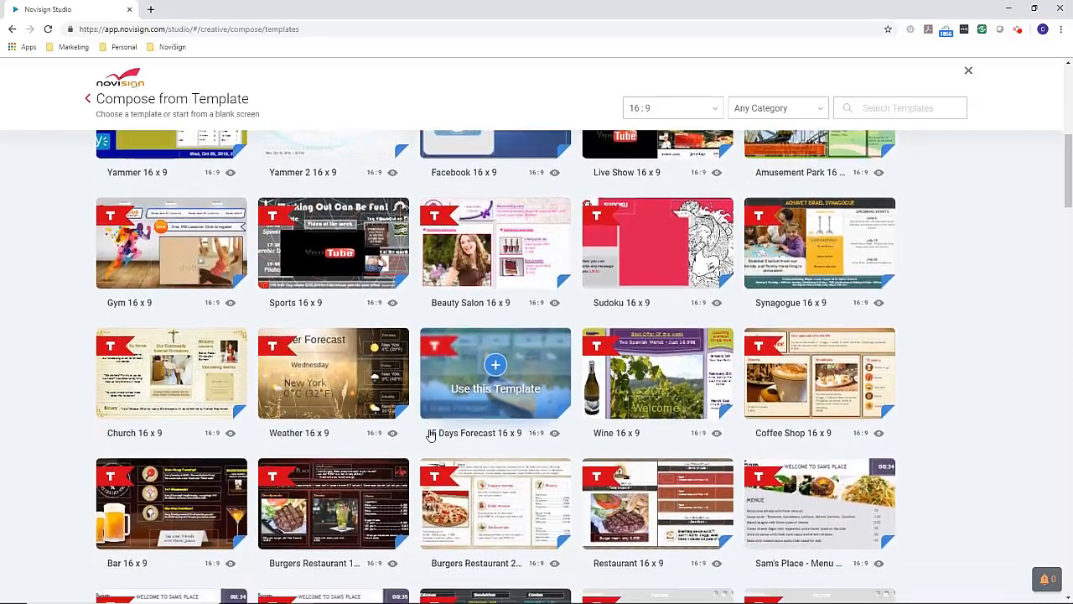
pyautogui.scroll(-3)
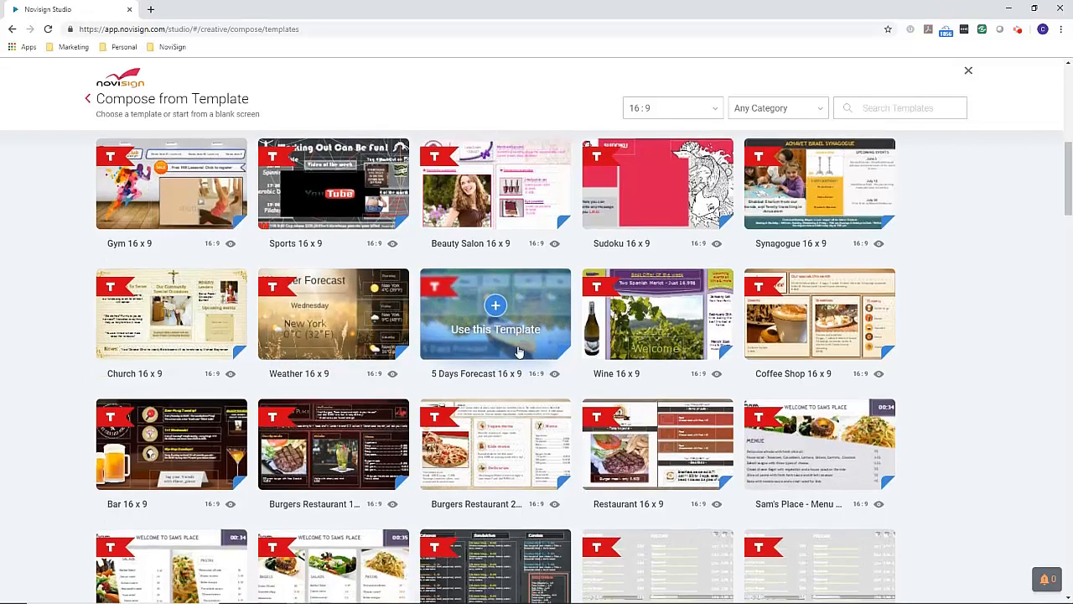
pyautogui.scroll(-3)
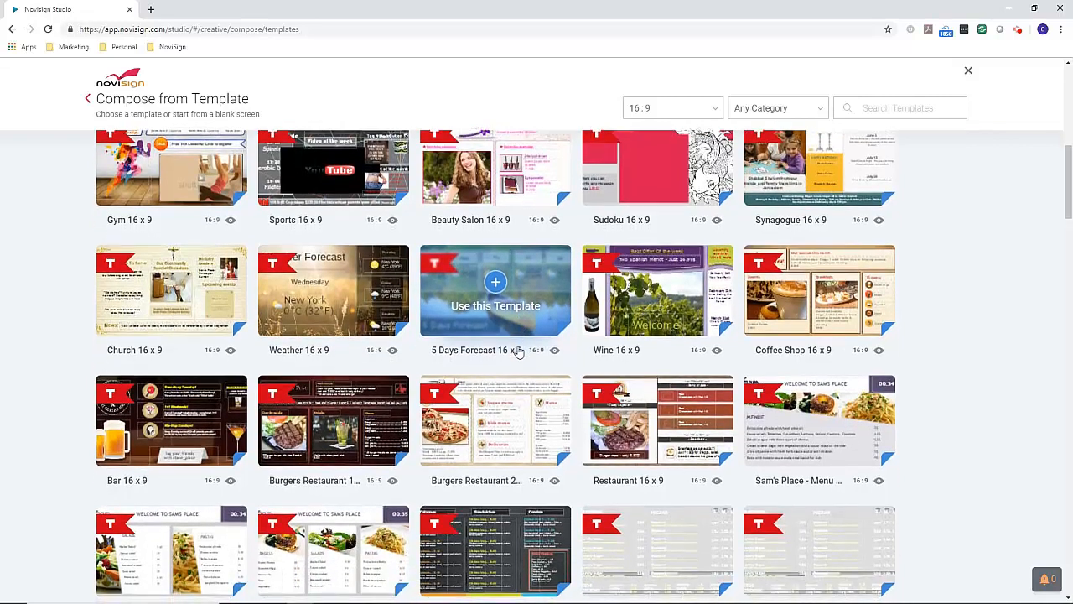
pyautogui.scroll(-3)
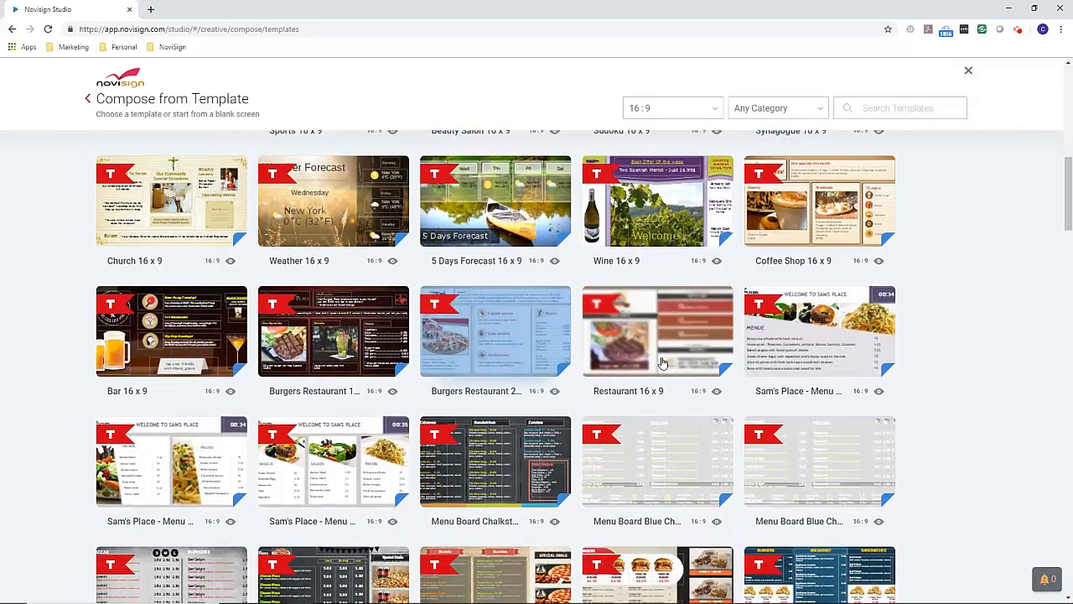
pyautogui.moveTo(820, 216)
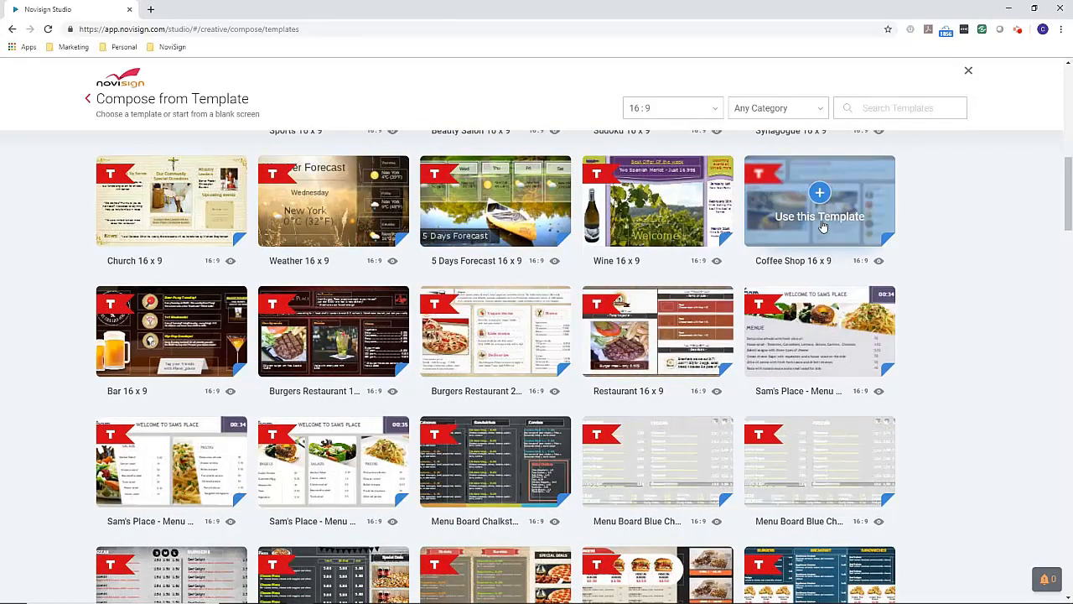
pyautogui.moveTo(171, 331)
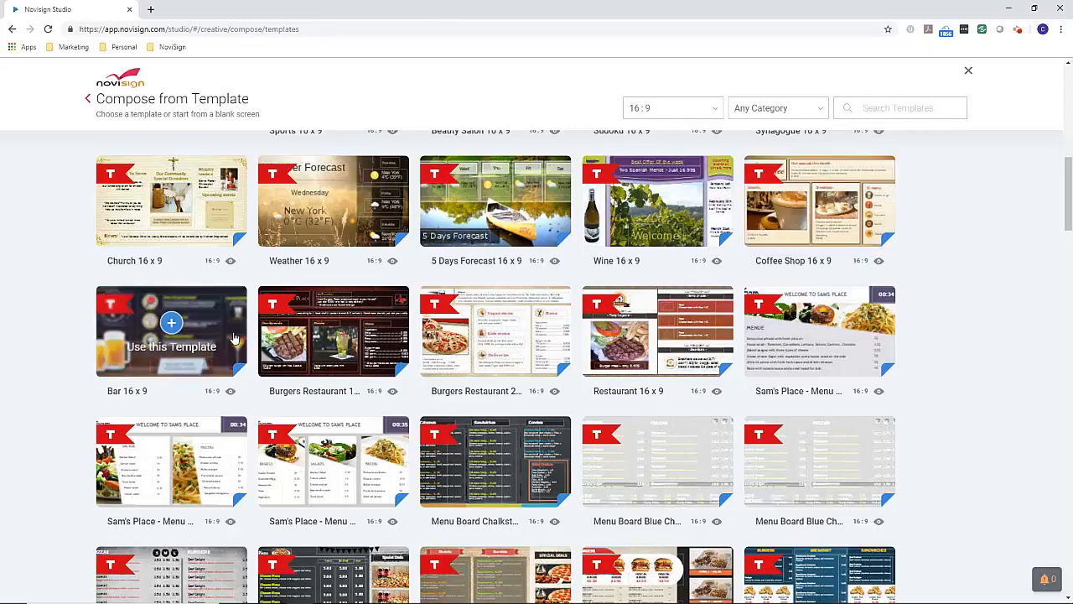
pyautogui.moveTo(463, 365)
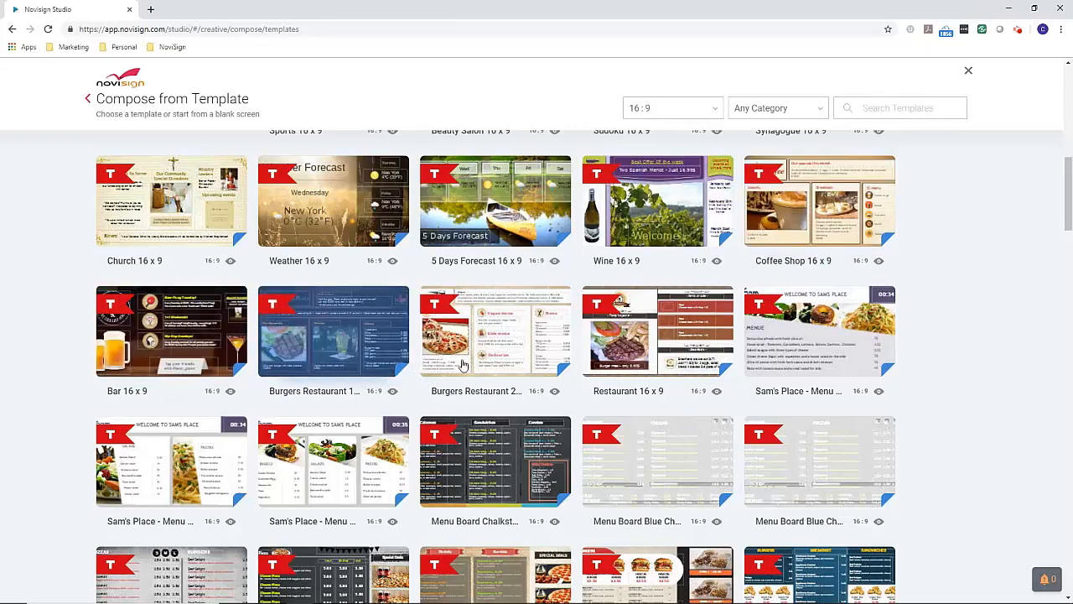
pyautogui.moveTo(332, 332)
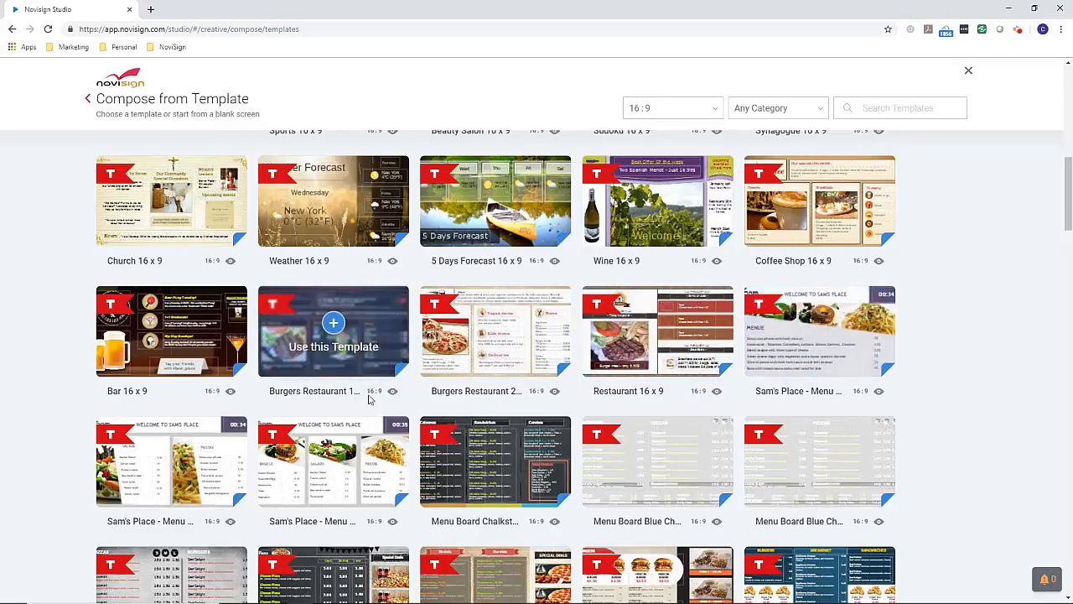
pyautogui.scroll(-3)
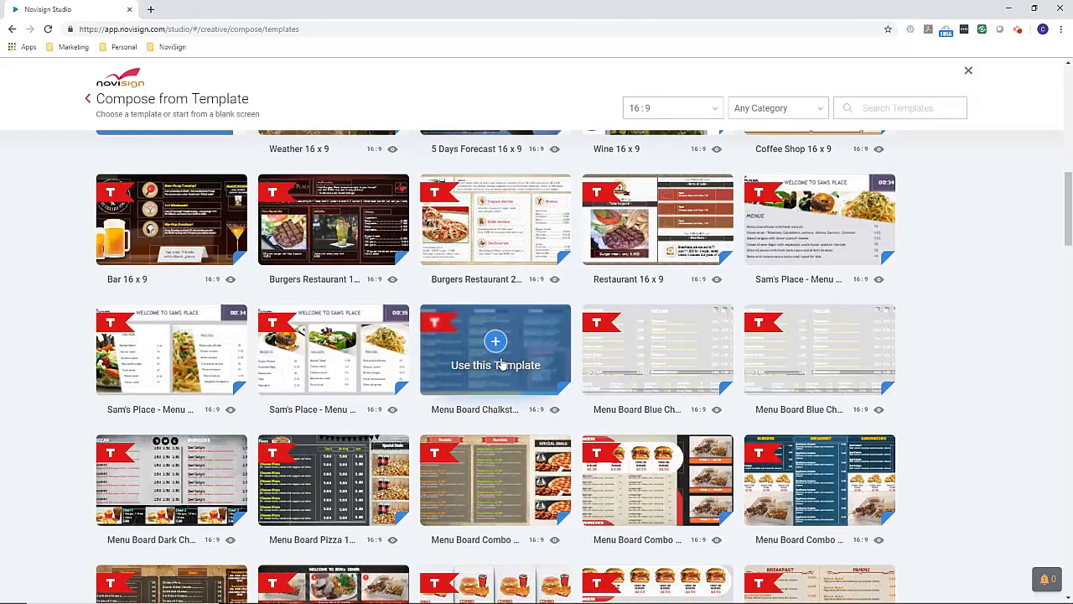
pyautogui.moveTo(657, 349)
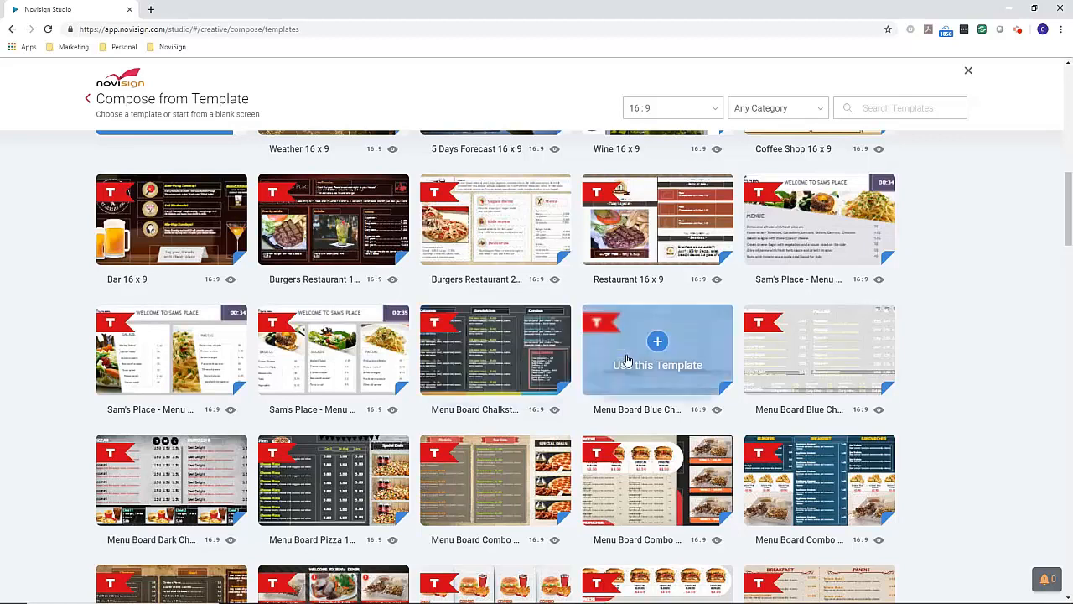
pyautogui.scroll(-3)
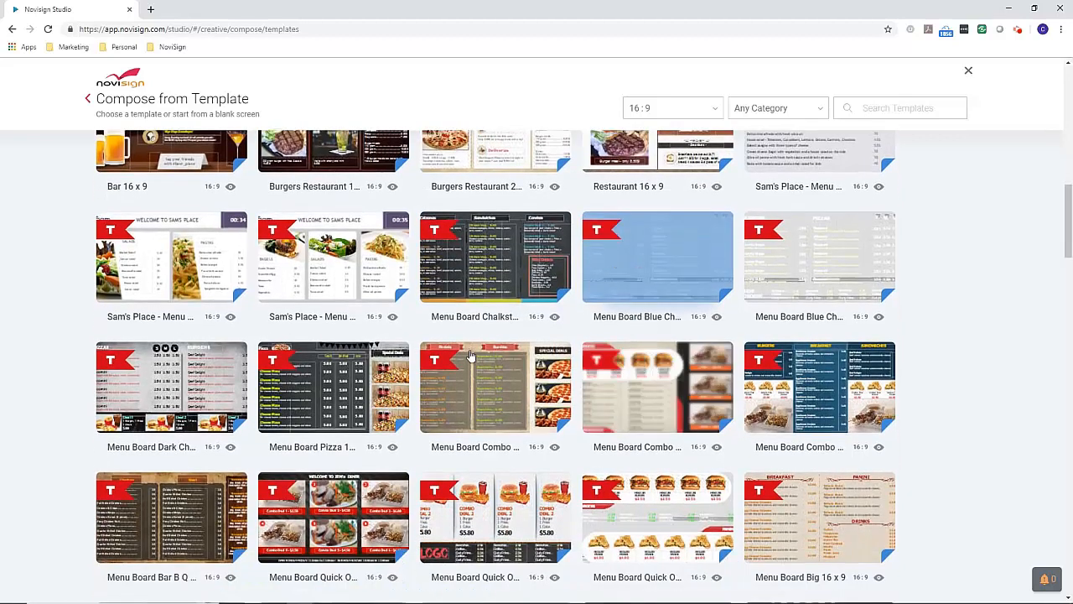
pyautogui.scroll(-3)
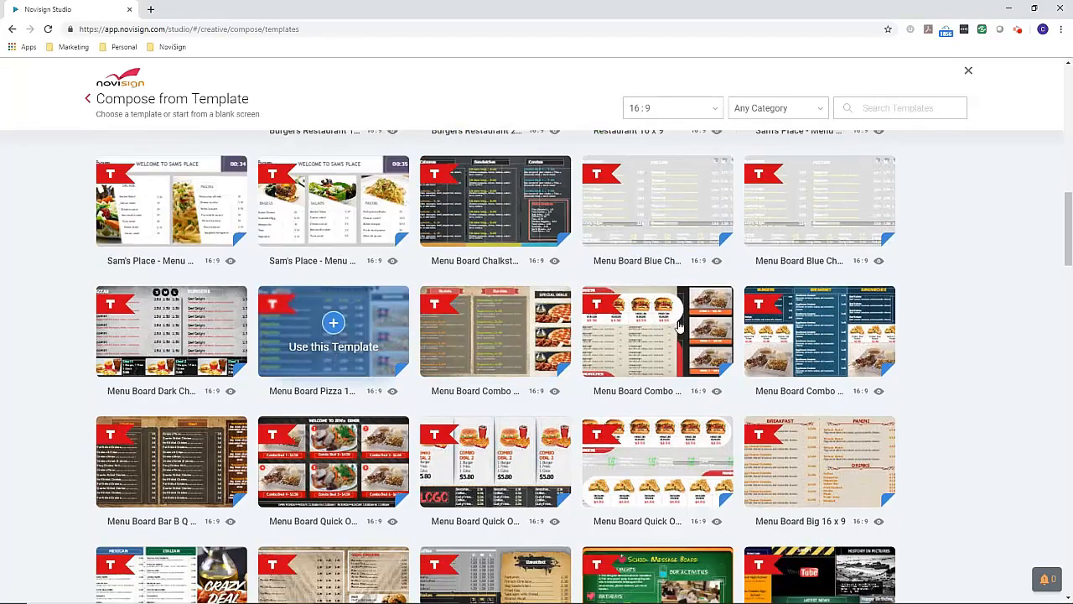
pyautogui.scroll(-3)
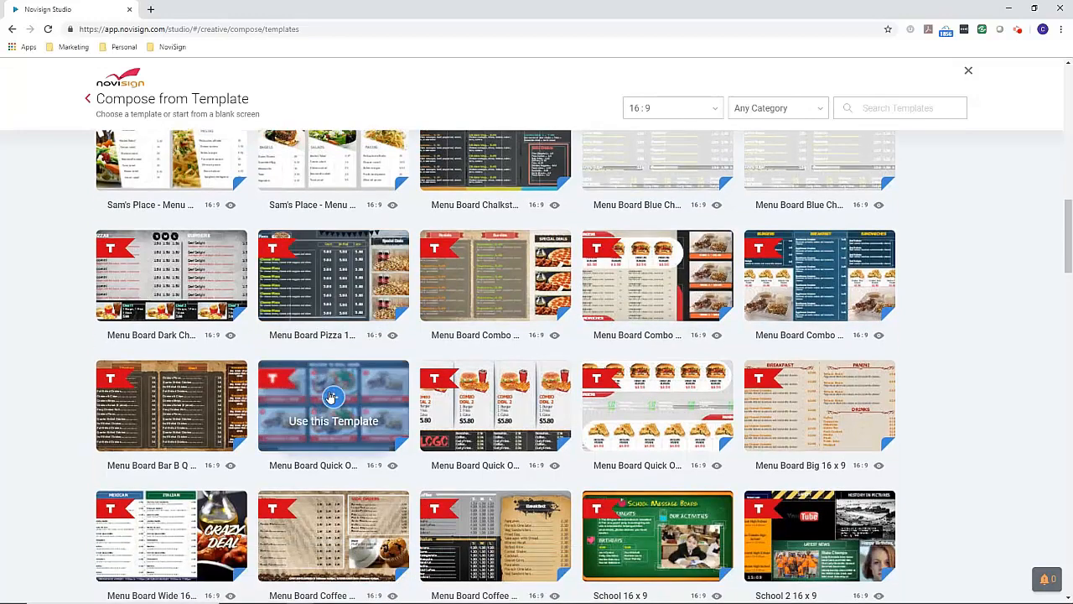
pyautogui.scroll(-3)
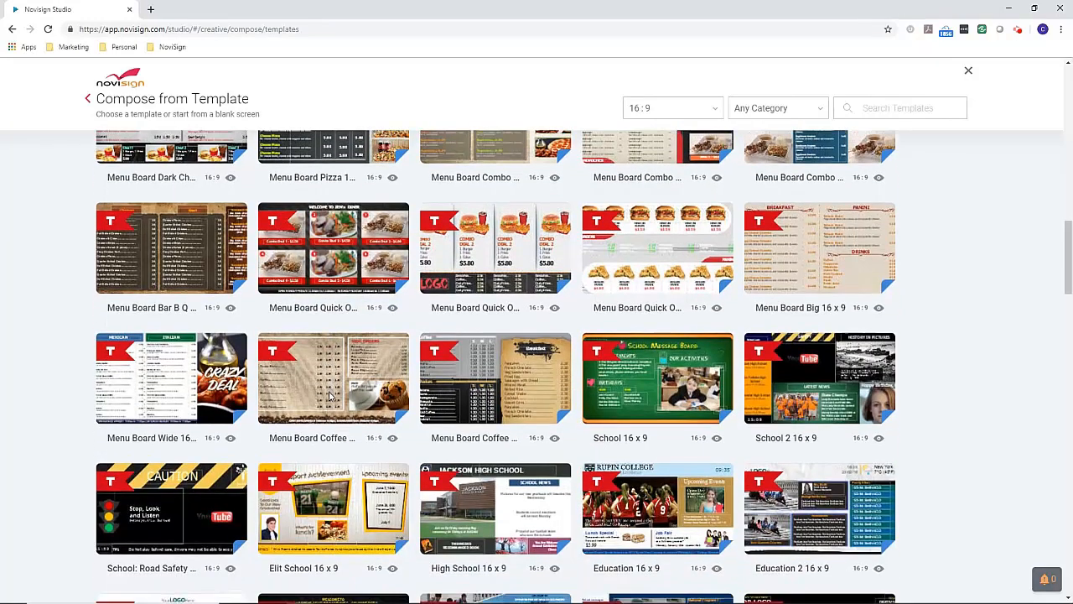
pyautogui.scroll(-3)
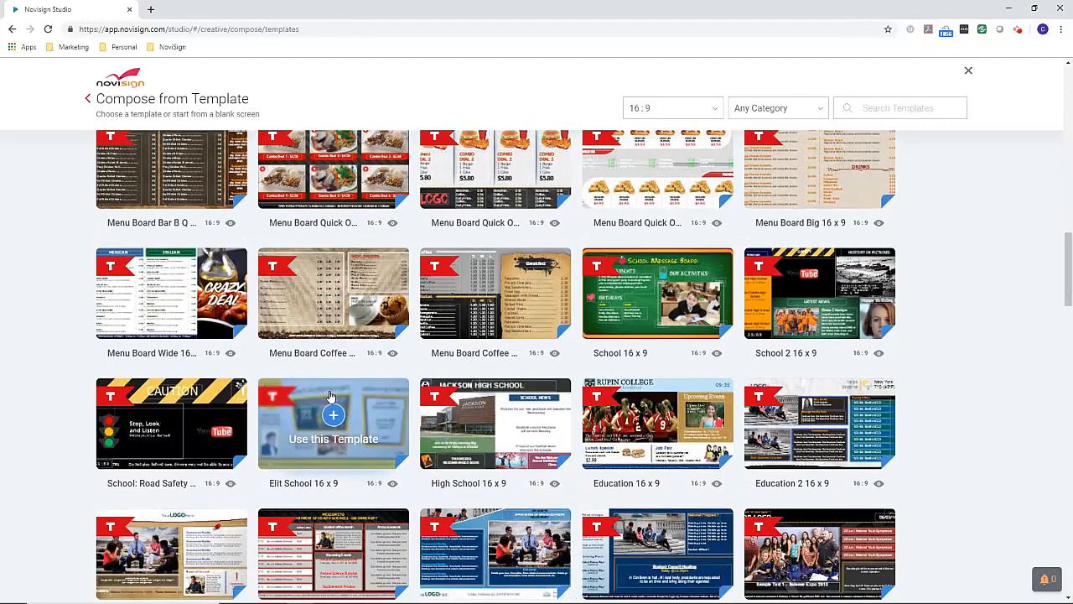
pyautogui.scroll(-3)
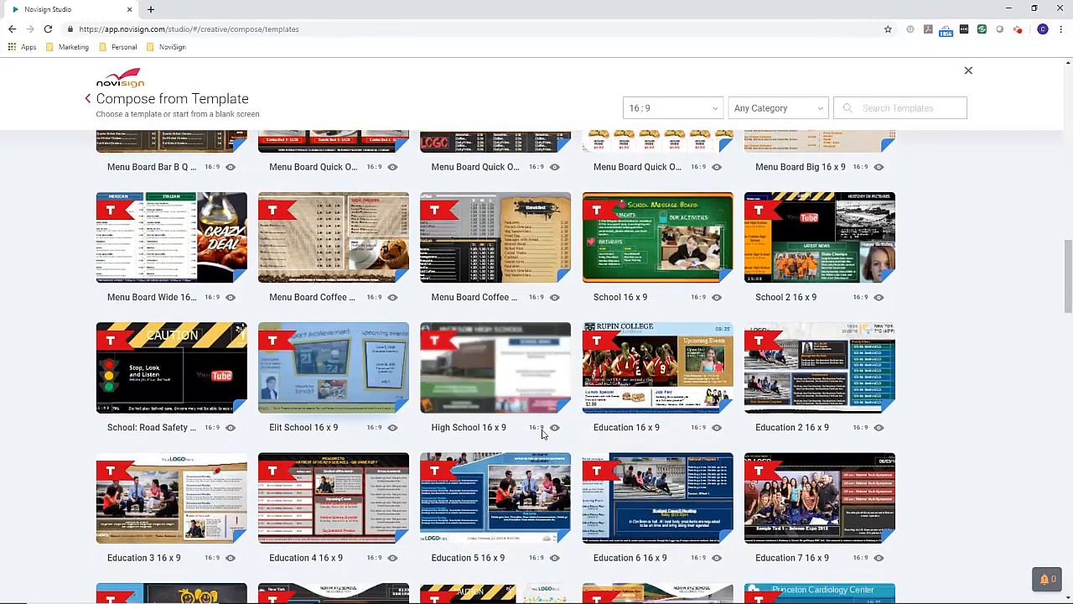
pyautogui.moveTo(657, 238)
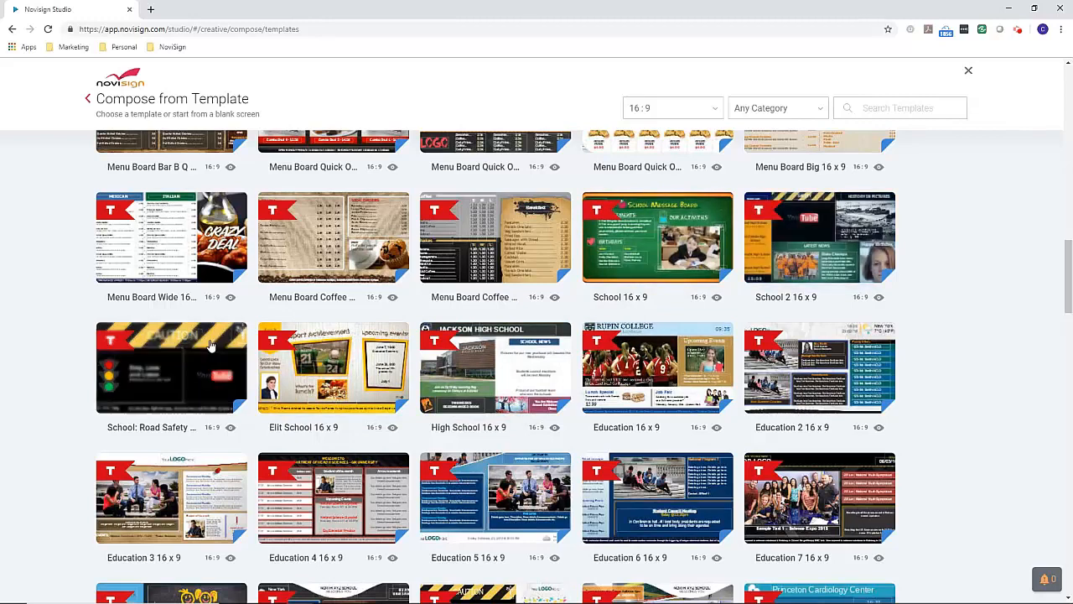
pyautogui.moveTo(497, 367)
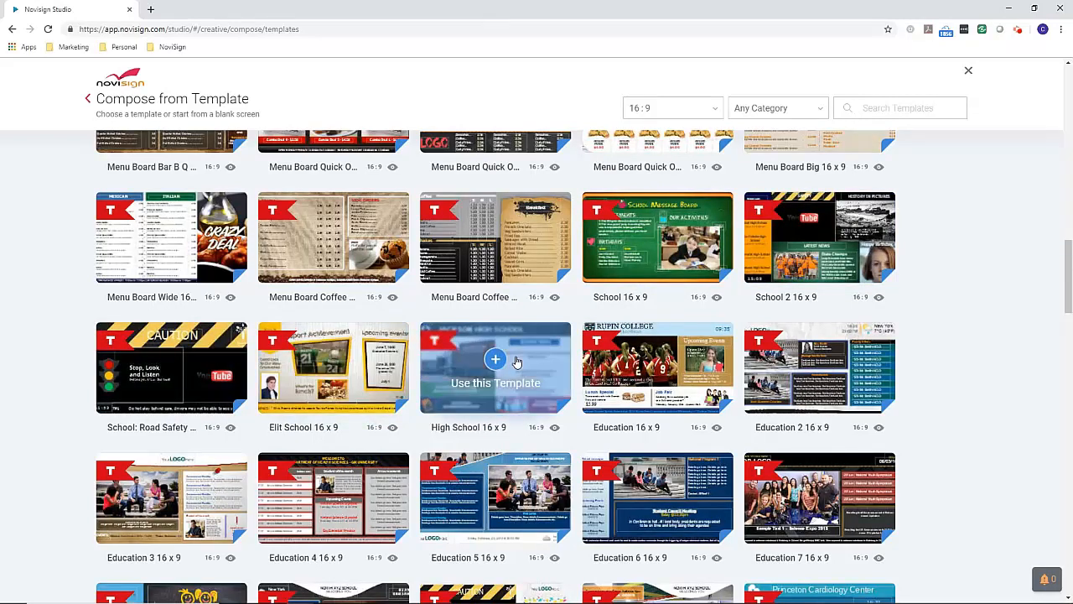
pyautogui.scroll(-3)
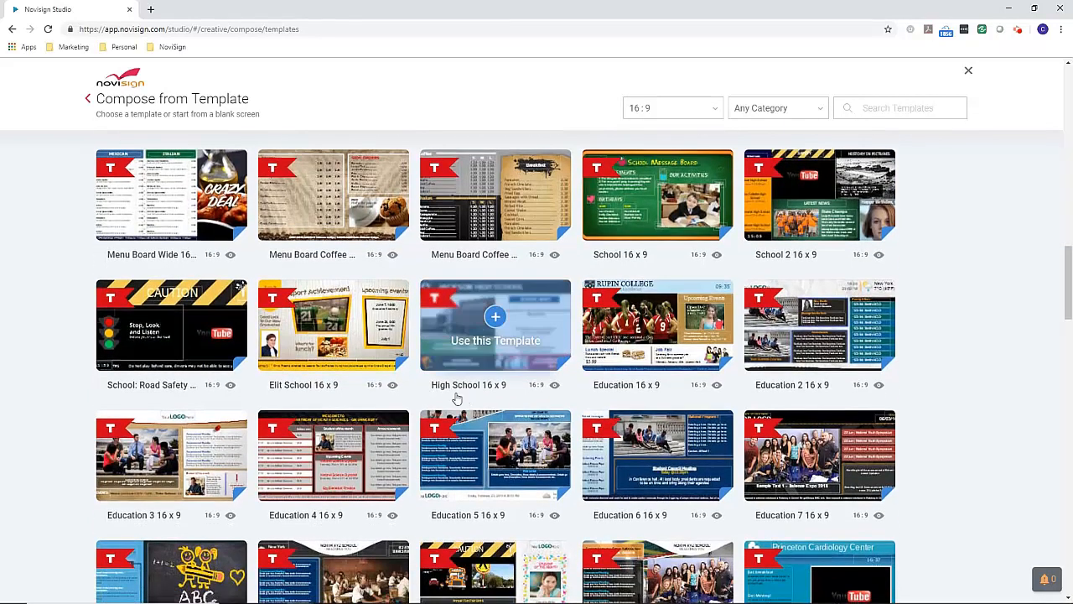
pyautogui.scroll(-3)
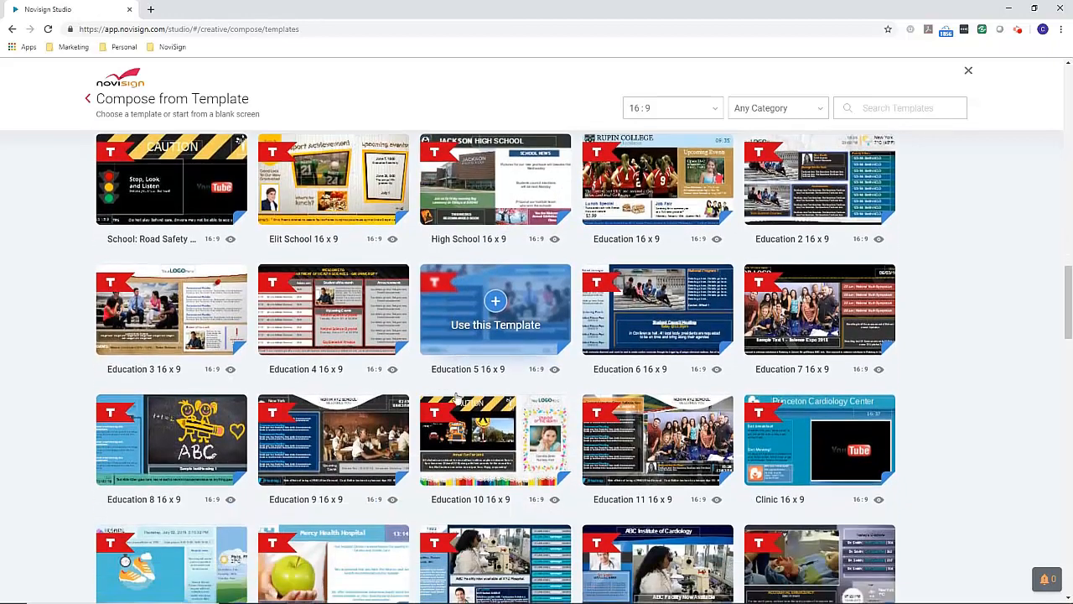
pyautogui.scroll(-3)
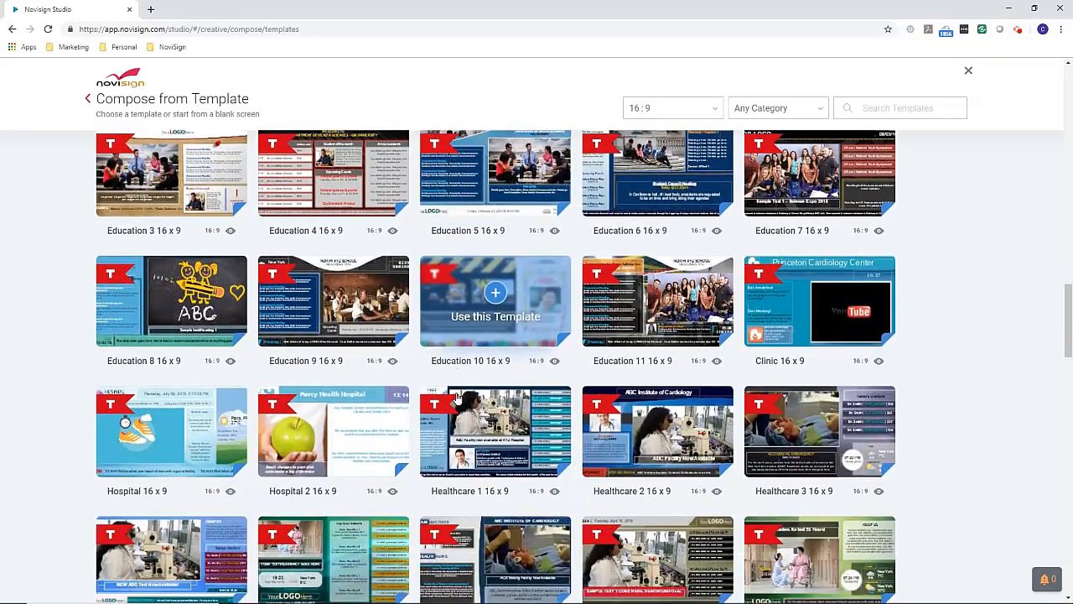
pyautogui.scroll(-3)
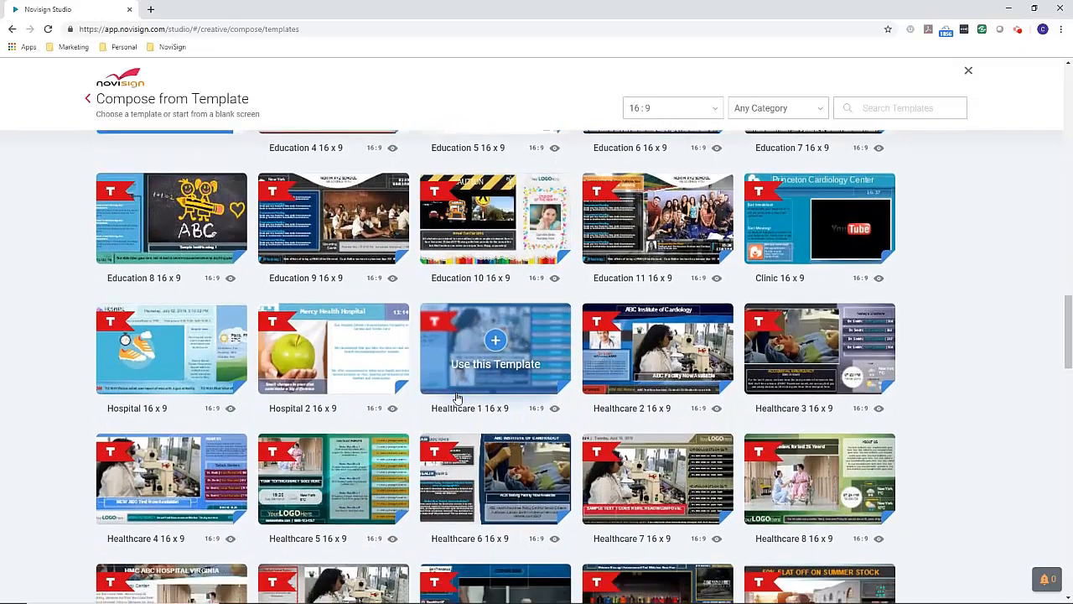
pyautogui.scroll(-3)
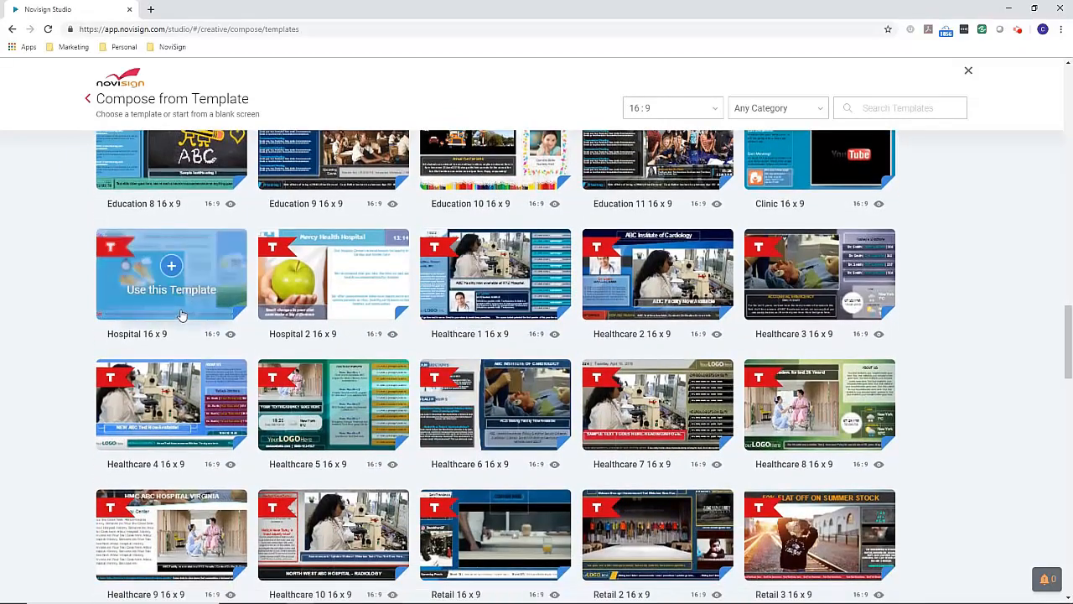
pyautogui.moveTo(657, 289)
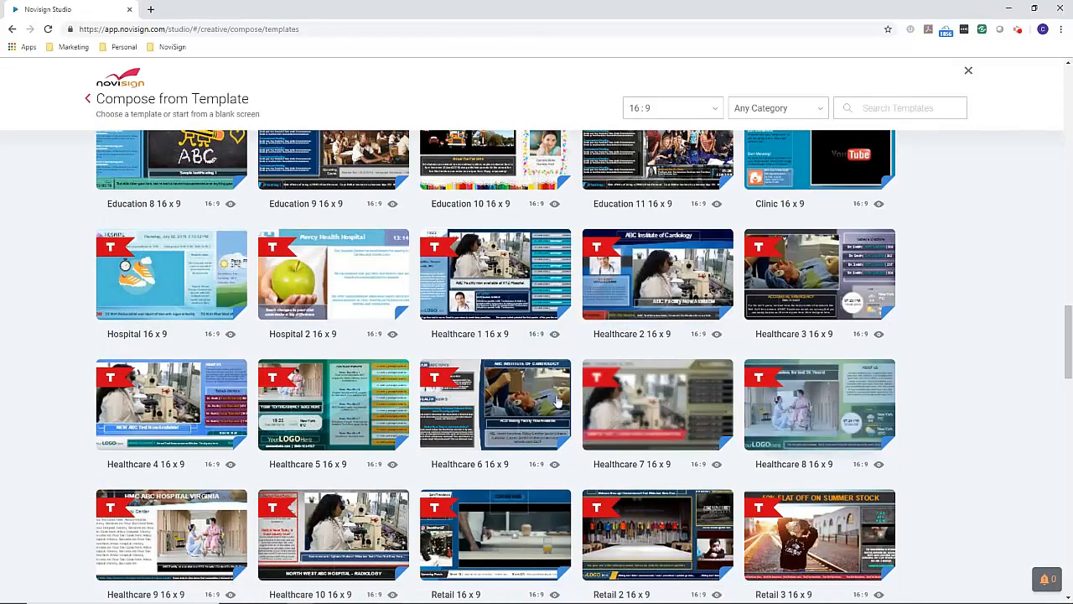
pyautogui.scroll(-3)
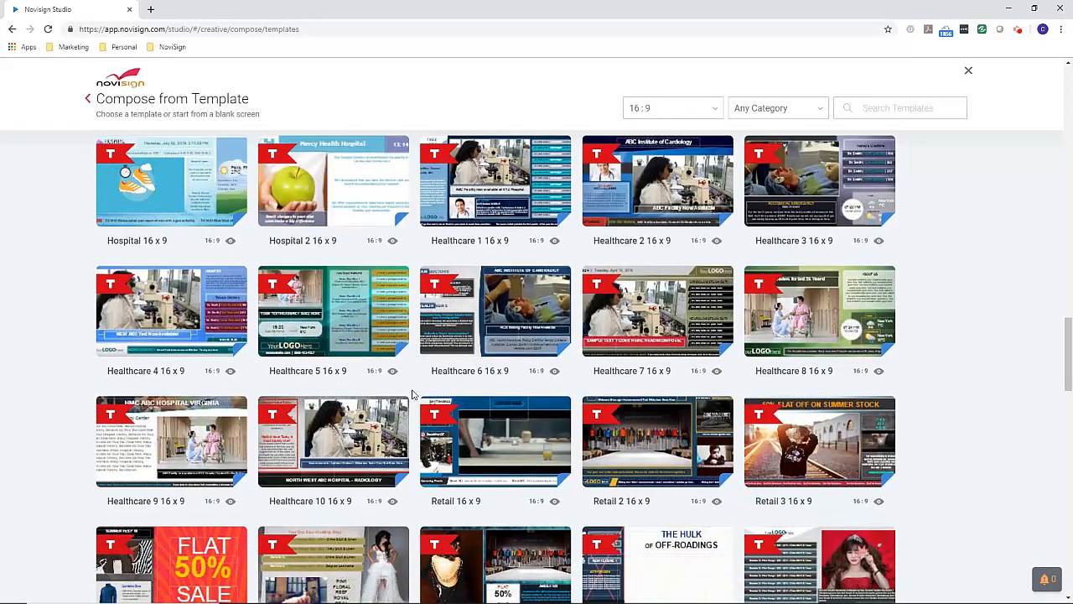
pyautogui.scroll(-3)
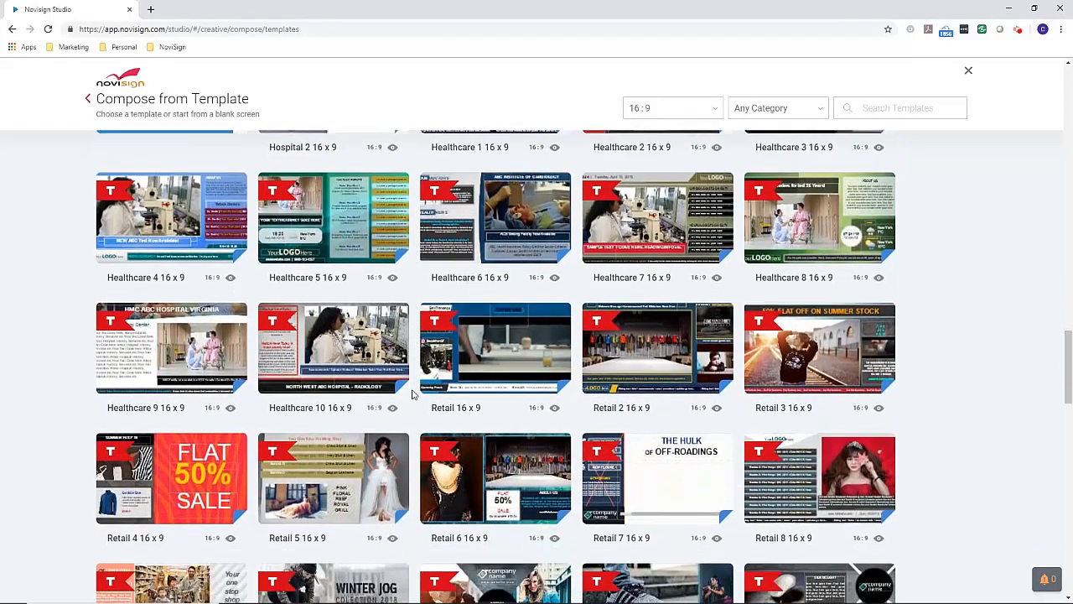
pyautogui.scroll(-3)
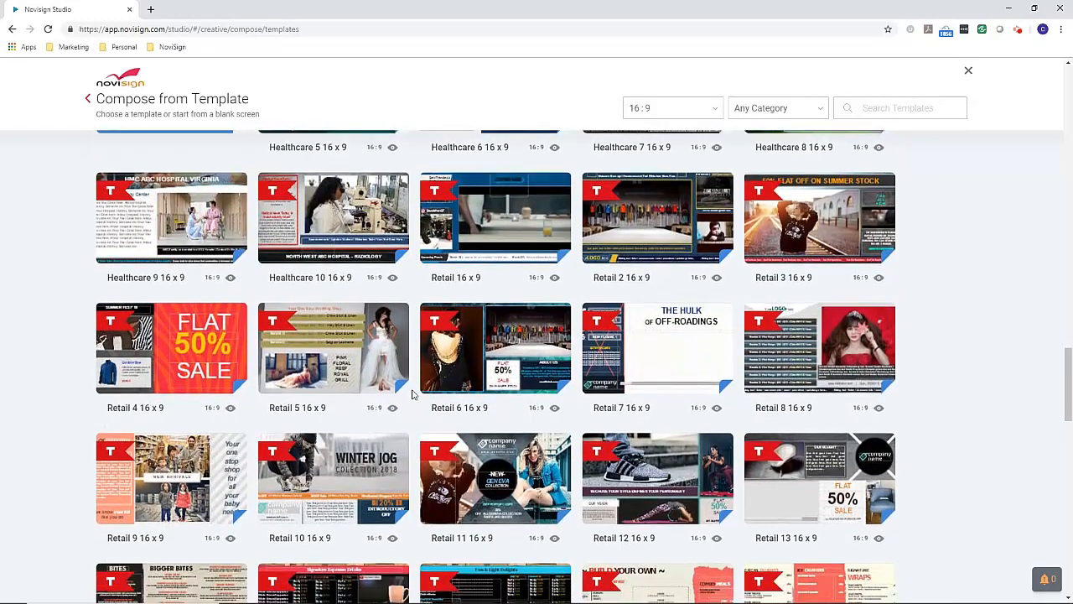
pyautogui.scroll(-3)
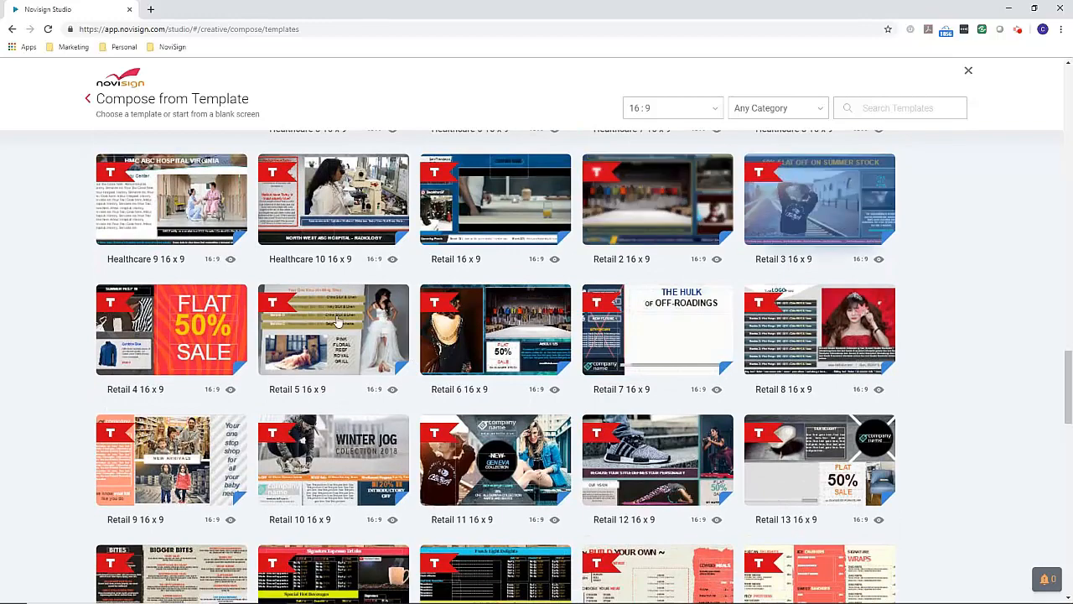
pyautogui.moveTo(497, 329)
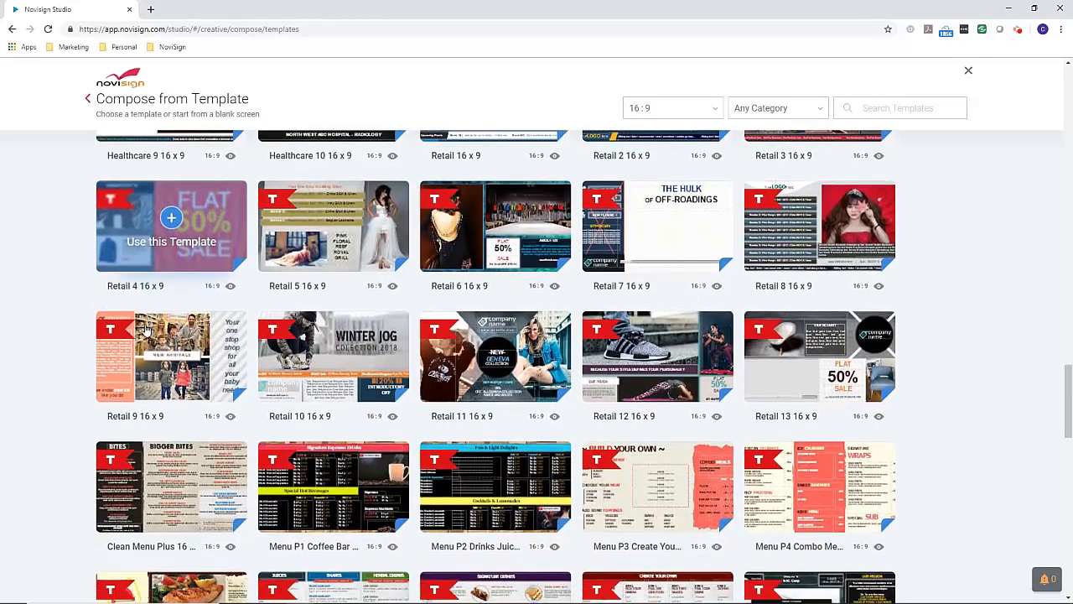
pyautogui.scroll(-3)
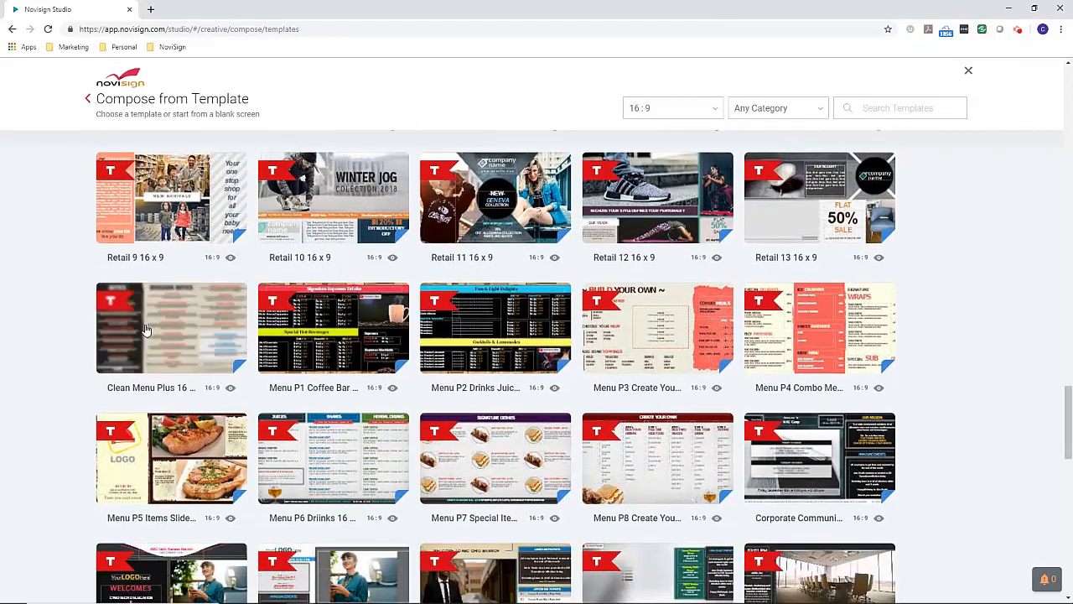
pyautogui.scroll(-3)
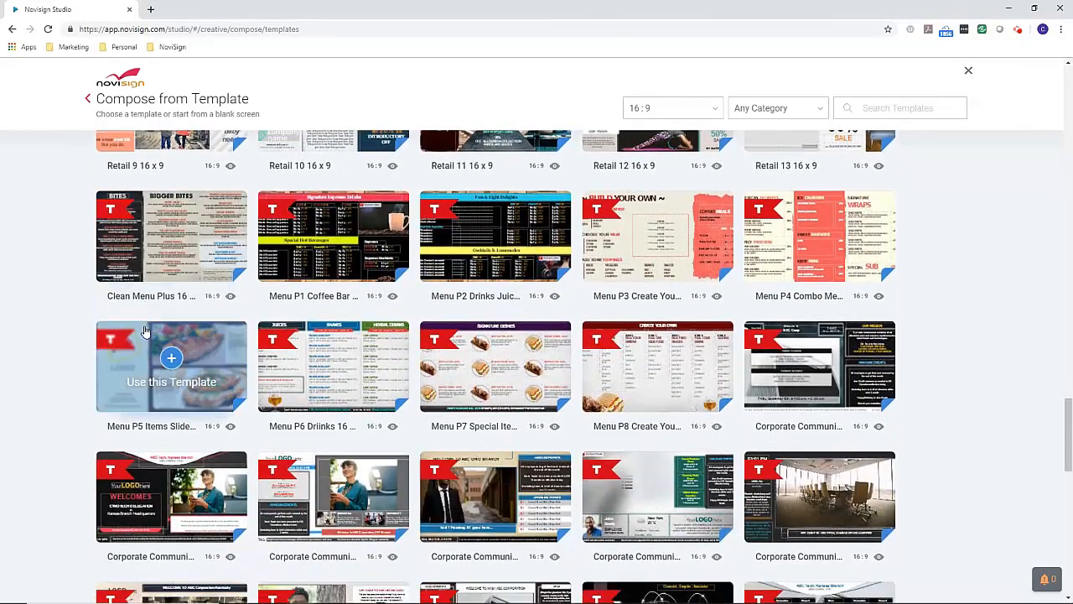
pyautogui.scroll(-3)
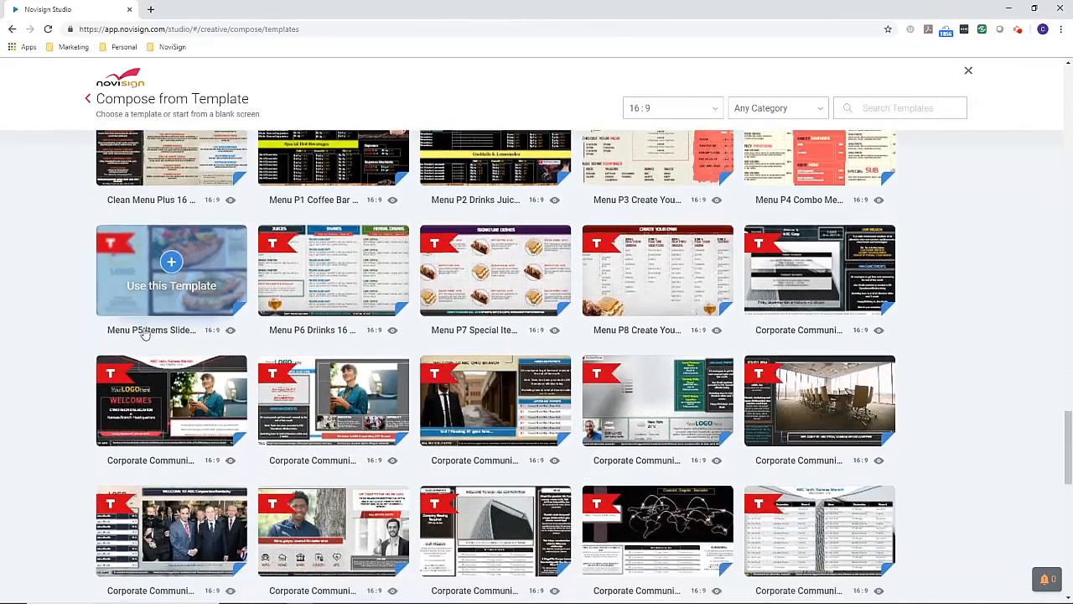
pyautogui.scroll(-3)
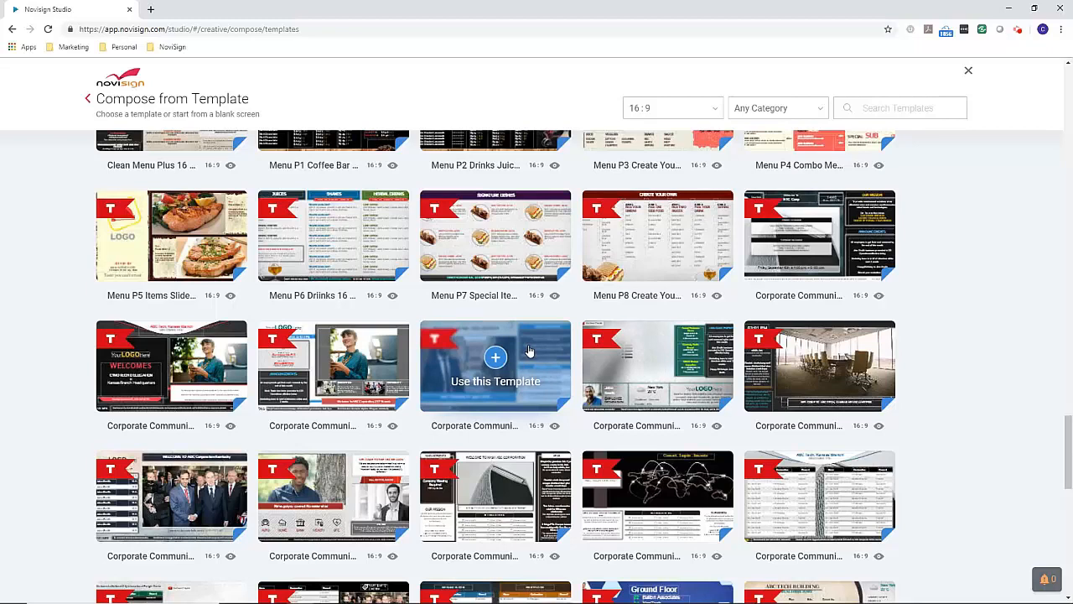
pyautogui.scroll(-3)
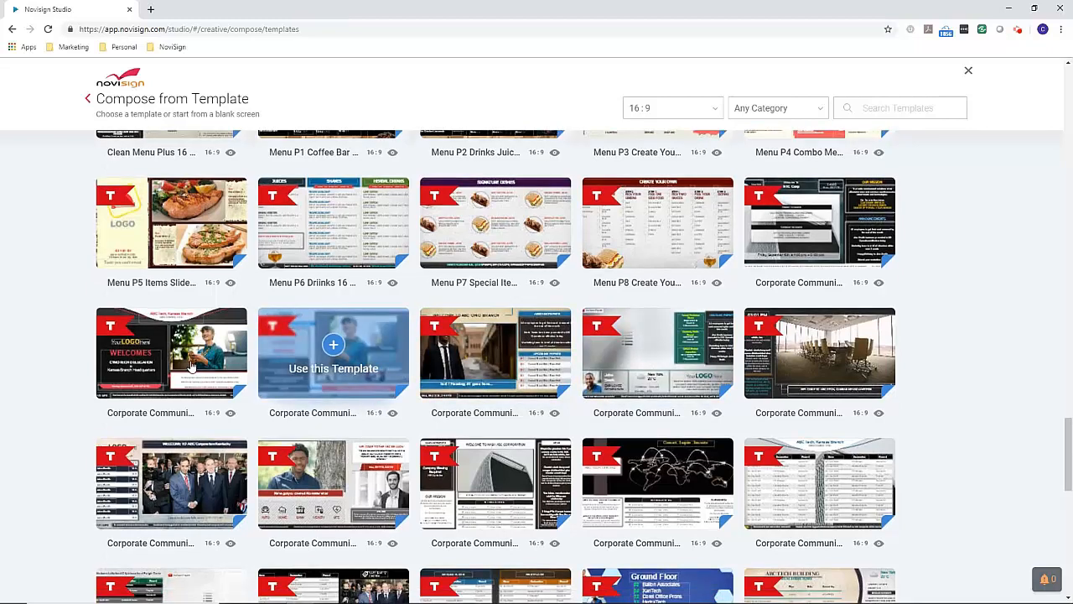
pyautogui.scroll(-3)
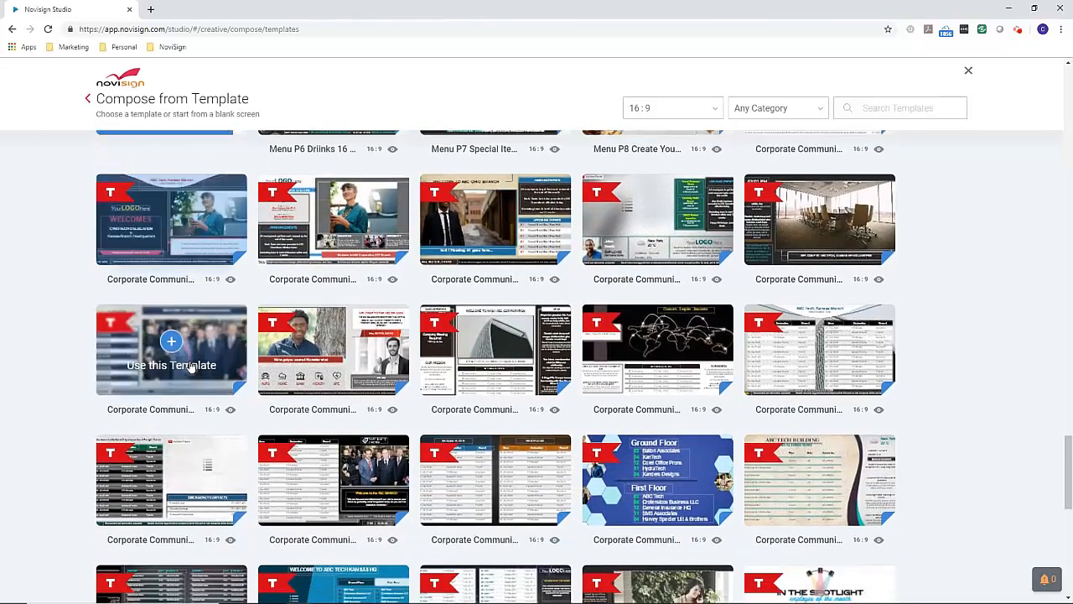
pyautogui.scroll(-3)
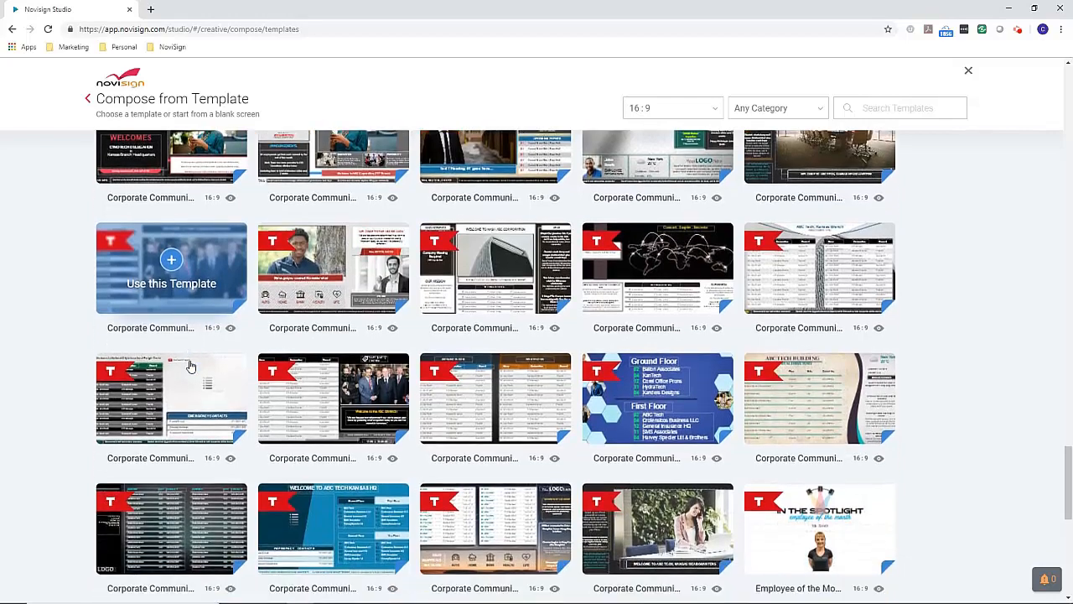
pyautogui.scroll(-3)
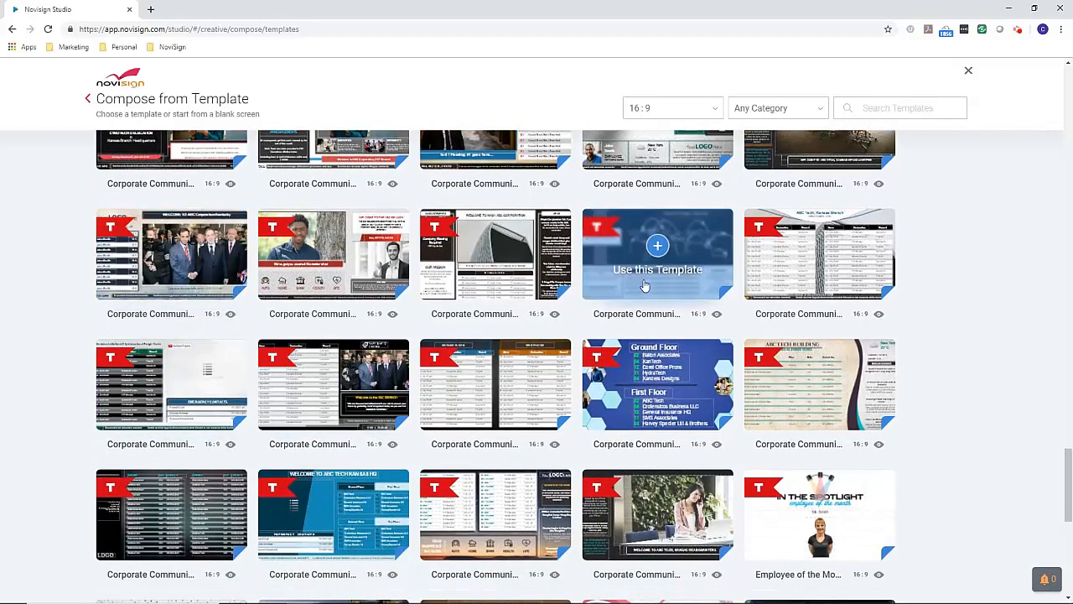
pyautogui.moveTo(332, 382)
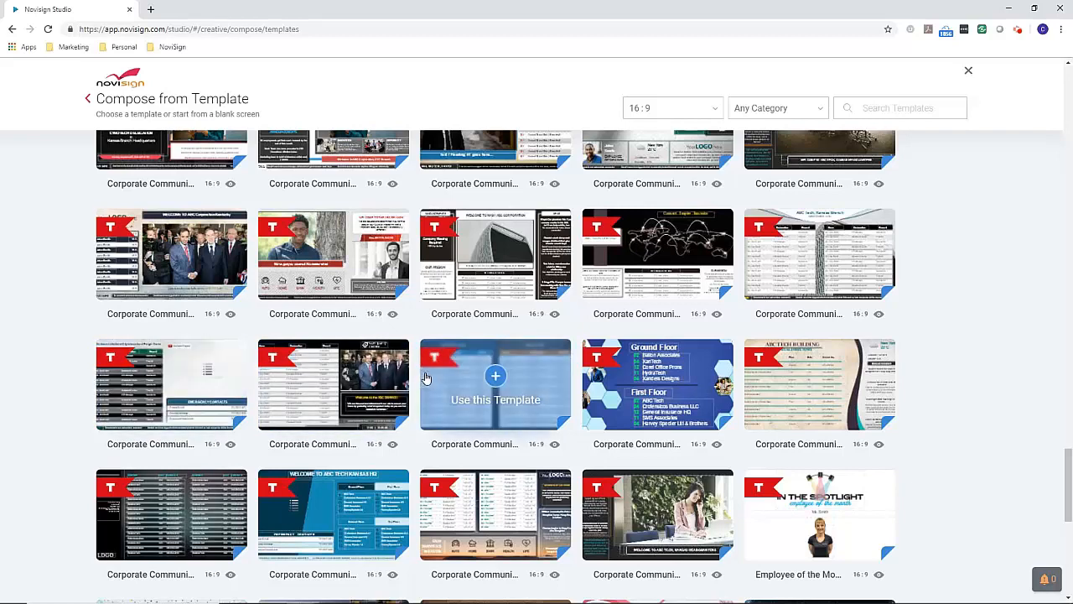
pyautogui.scroll(-3)
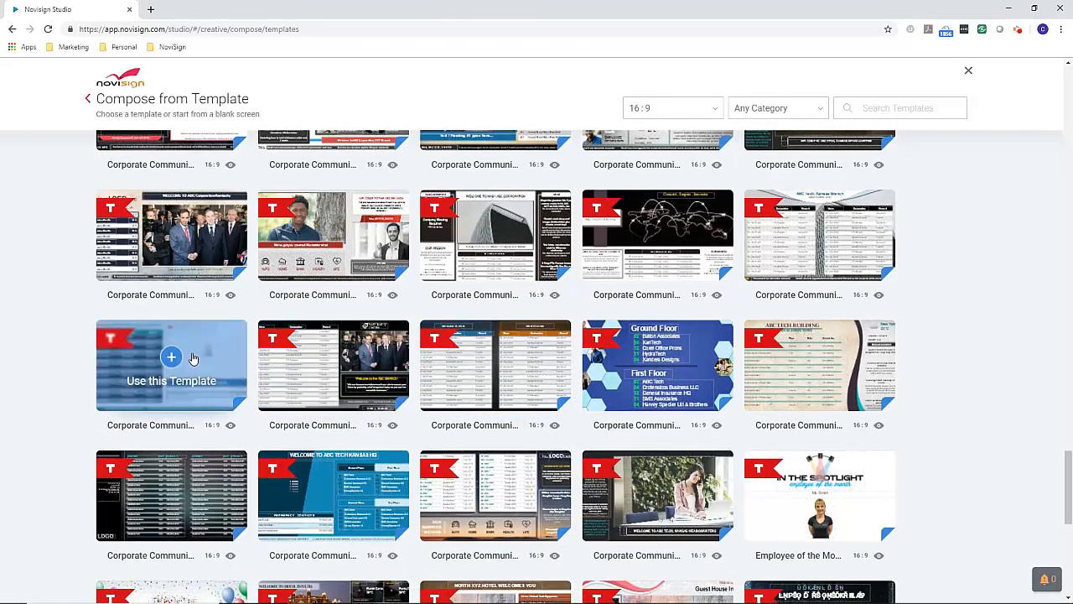
pyautogui.scroll(-3)
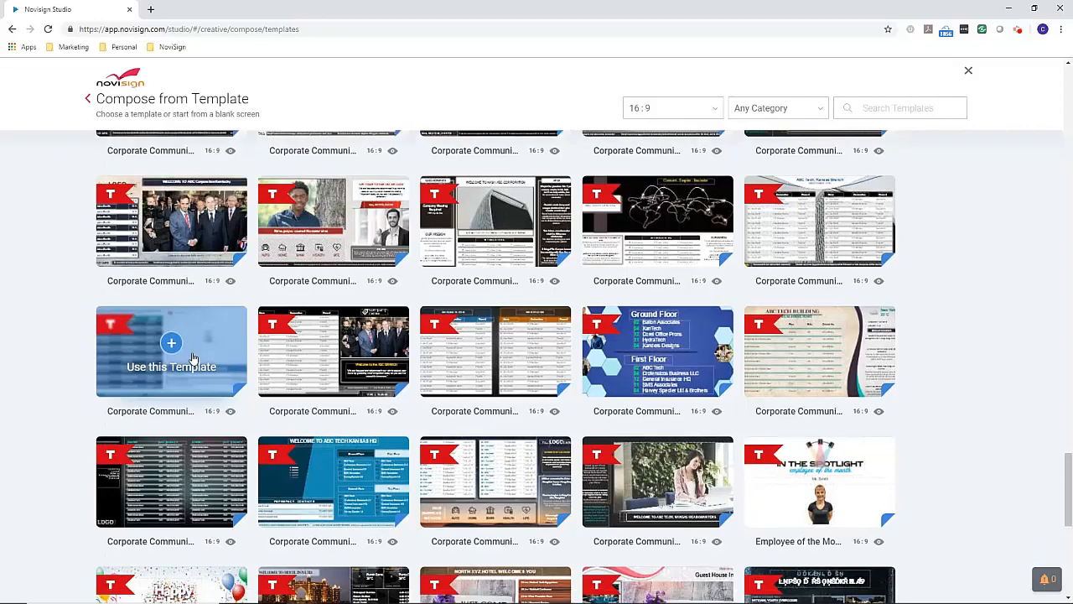
pyautogui.scroll(-3)
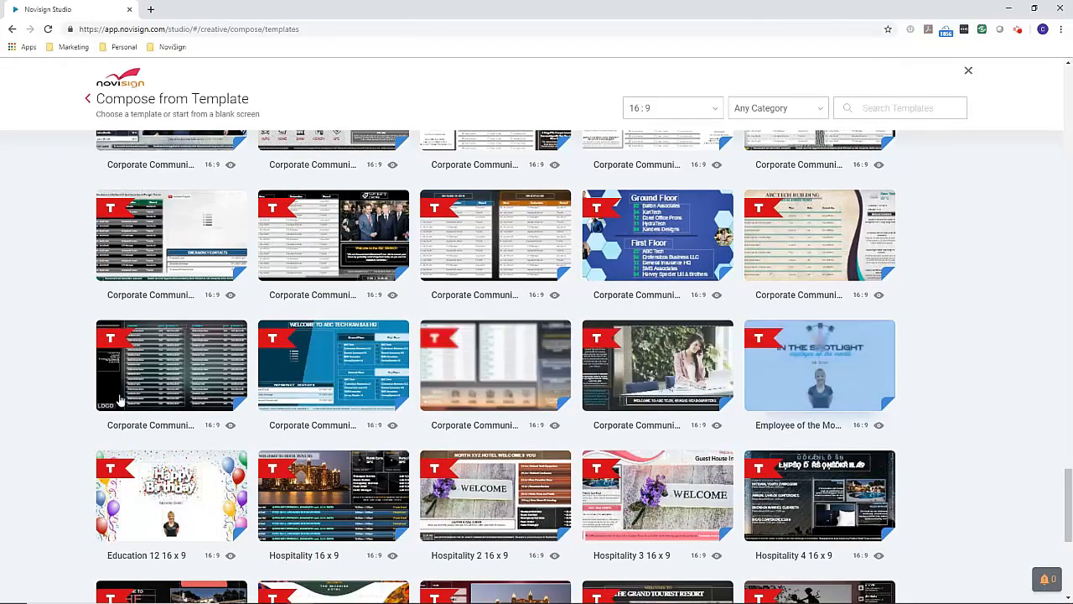
pyautogui.scroll(-3)
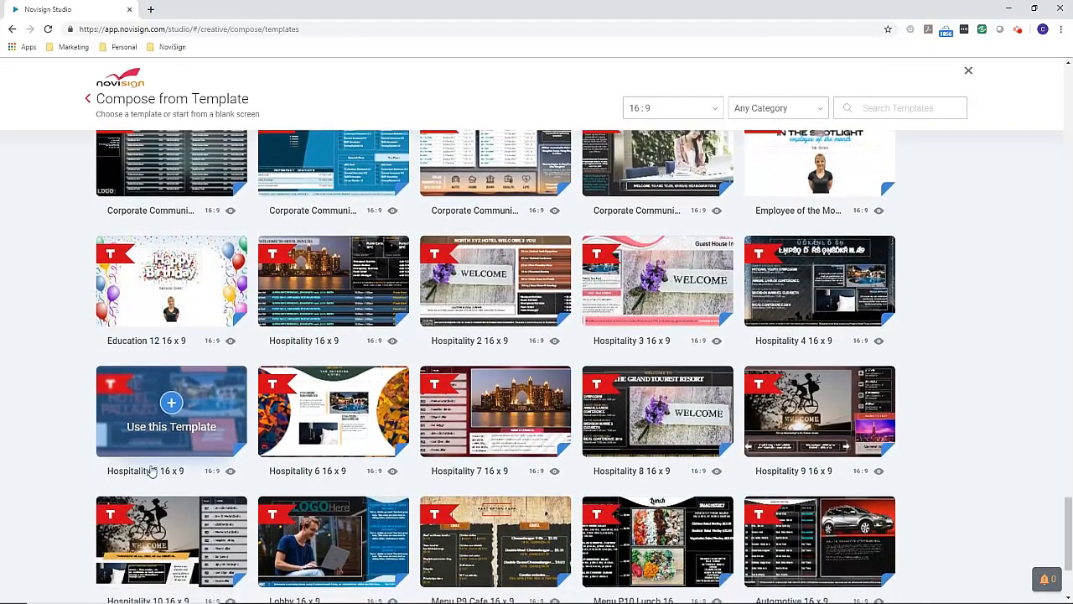
pyautogui.scroll(-3)
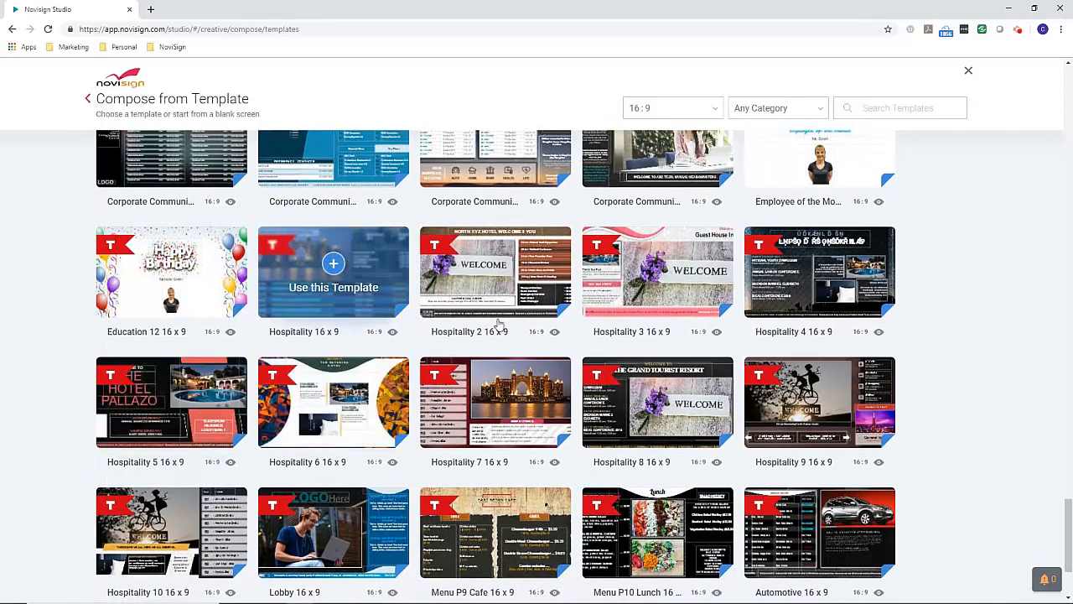
pyautogui.scroll(-3)
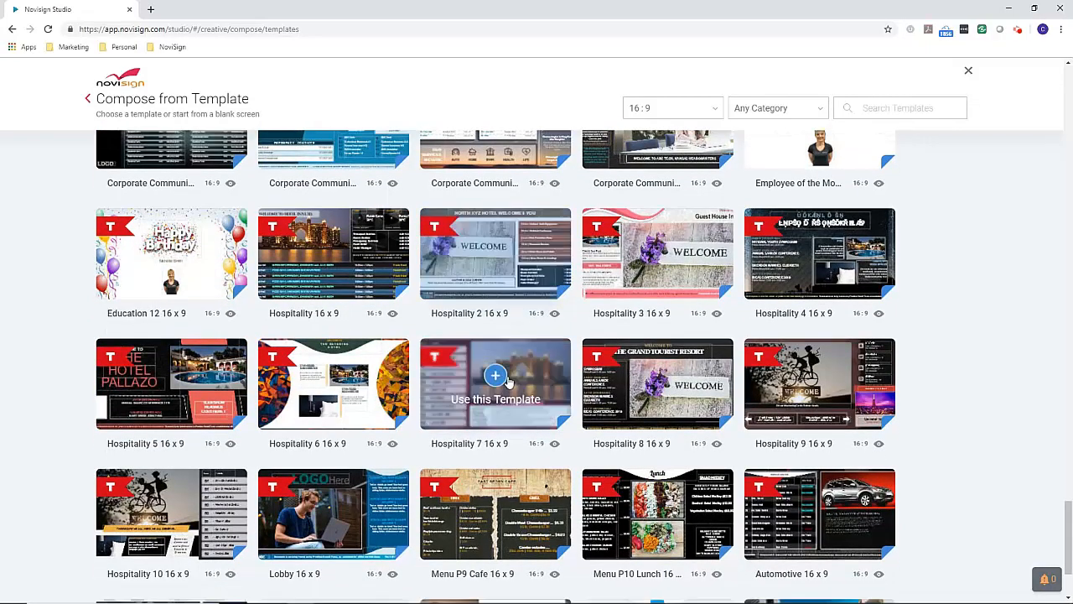
pyautogui.scroll(-3)
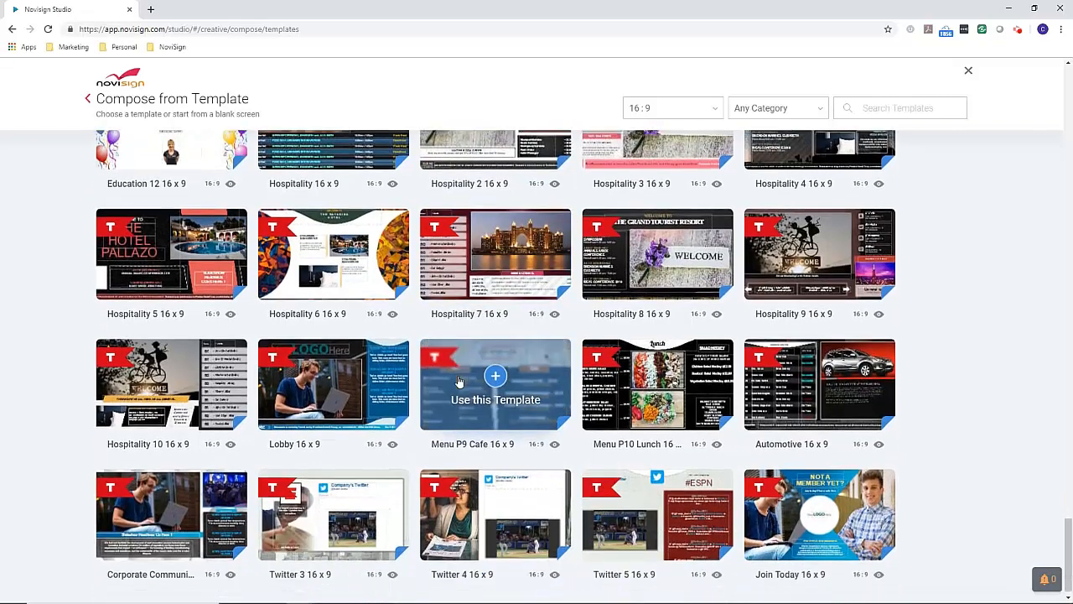
pyautogui.scroll(-3)
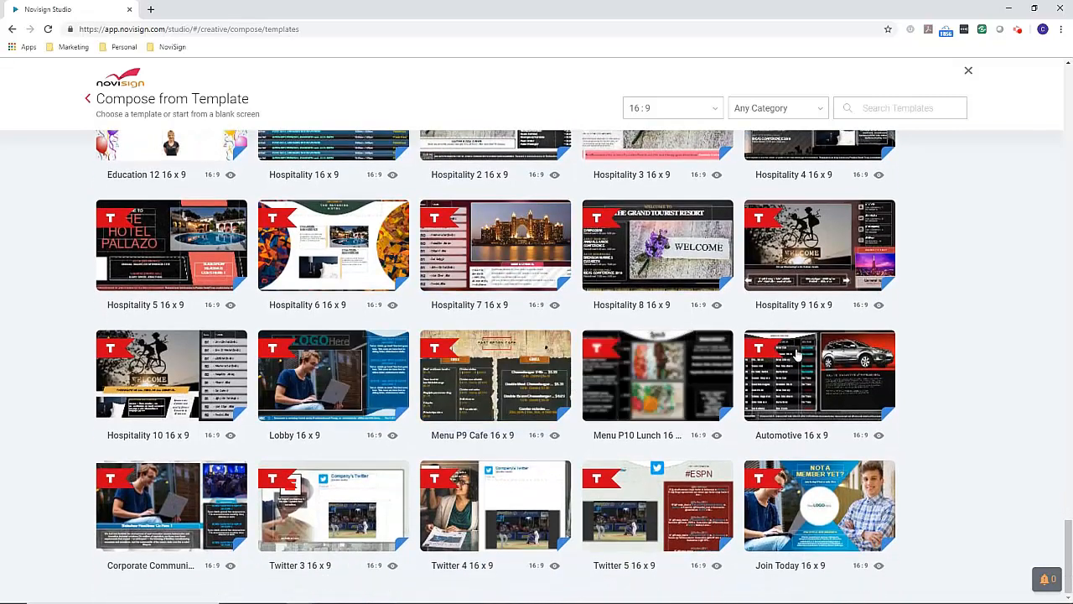
pyautogui.moveTo(171, 506)
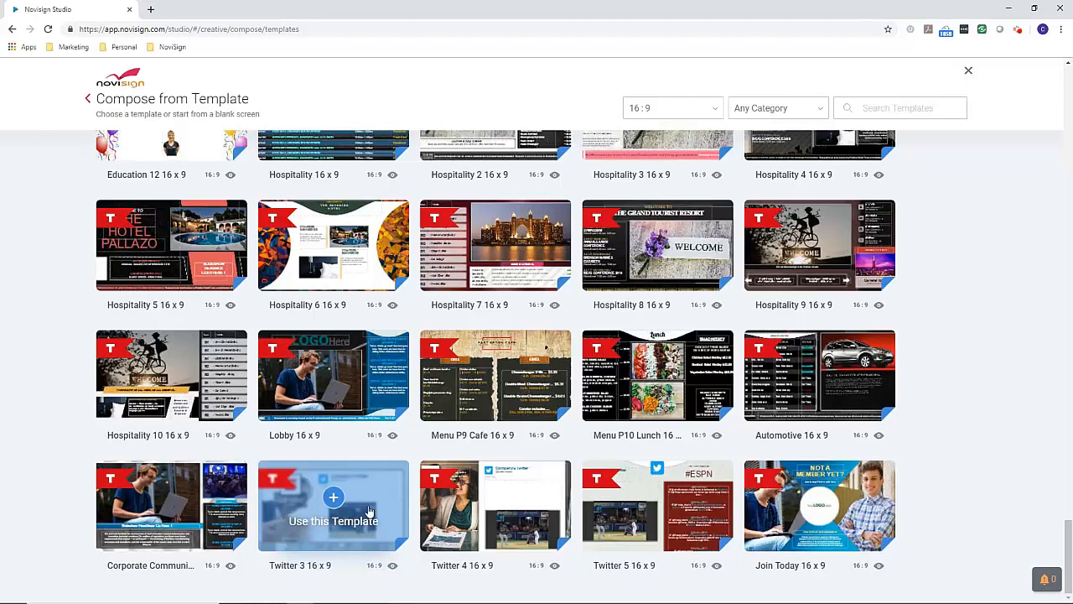
# Step: Use the Twitter 3 16x9 template and add a YouTube video widget to its canvas
pyautogui.click(332, 497)
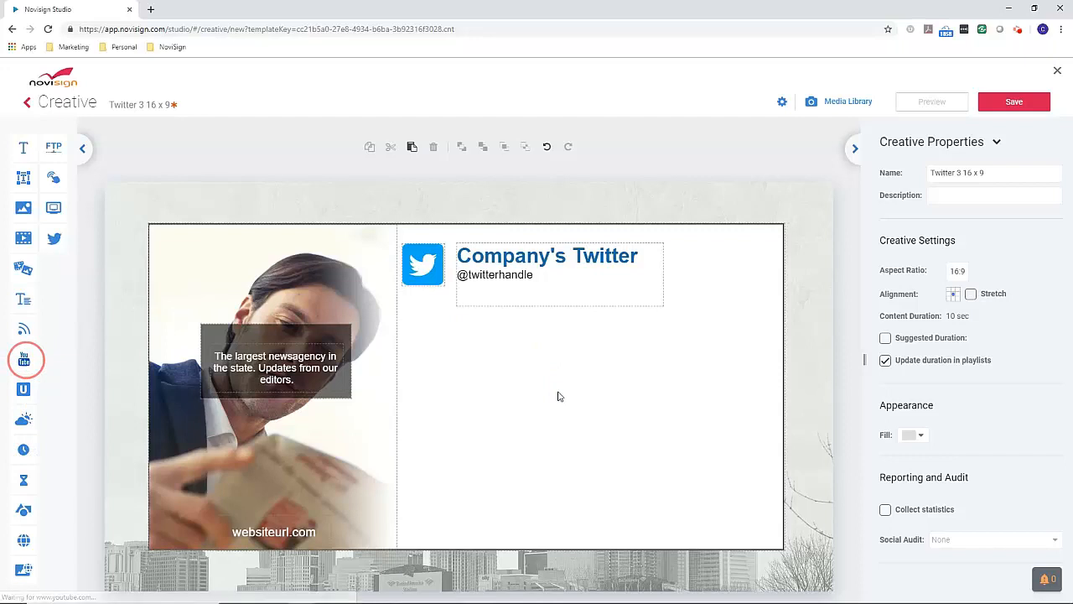
pyautogui.click(24, 359)
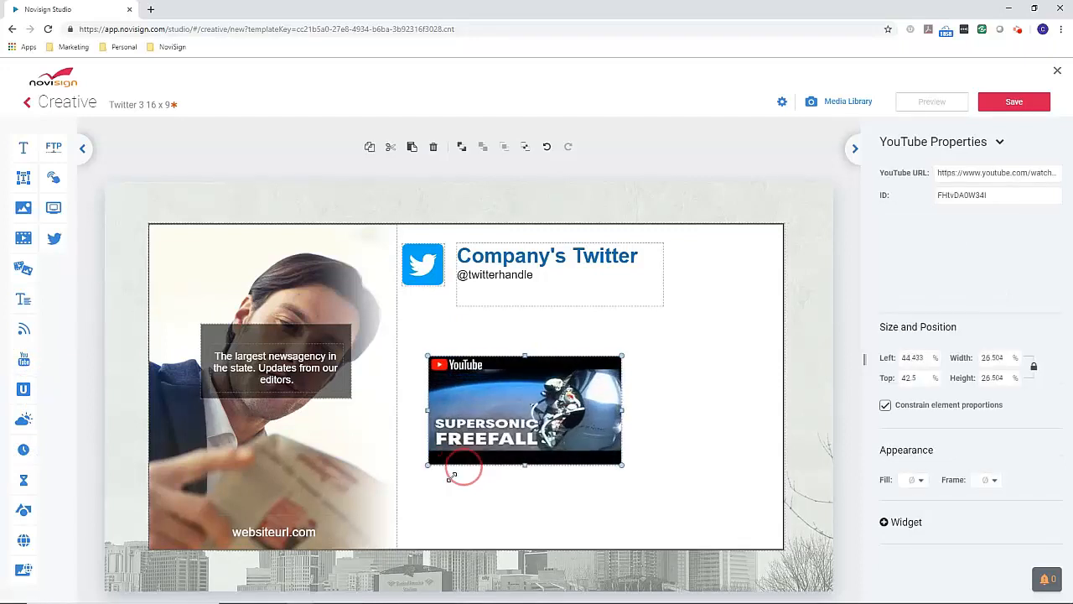